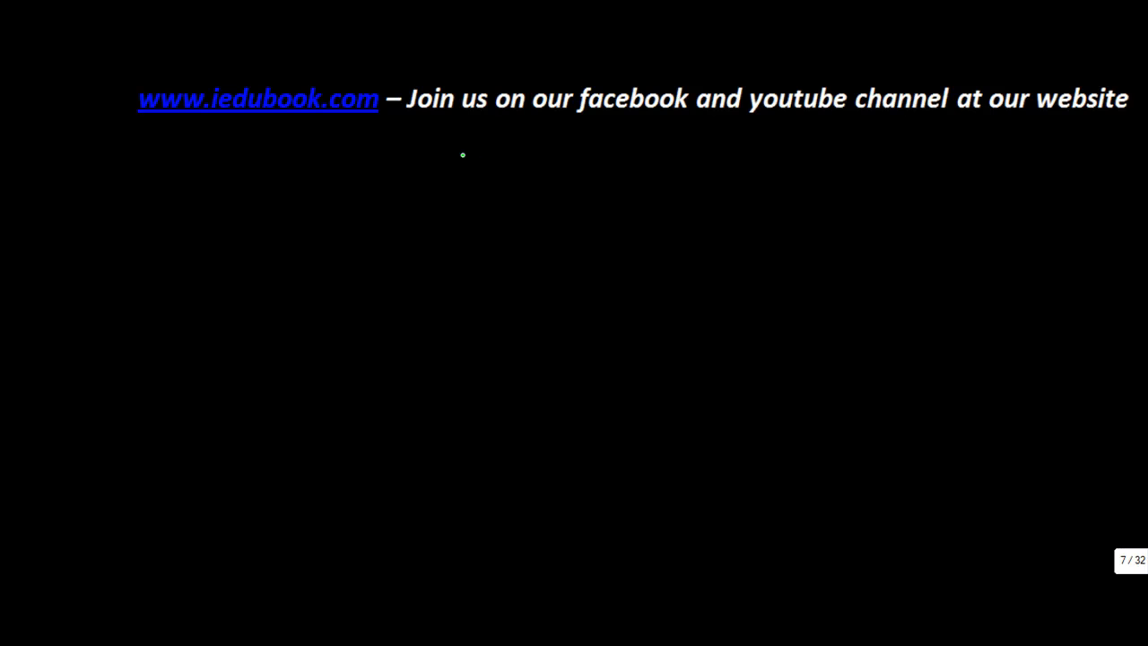
Handwrite 'Standard unit of Measurement' in green below the banner and underline it
left_click_drag(462, 154, 446, 139)
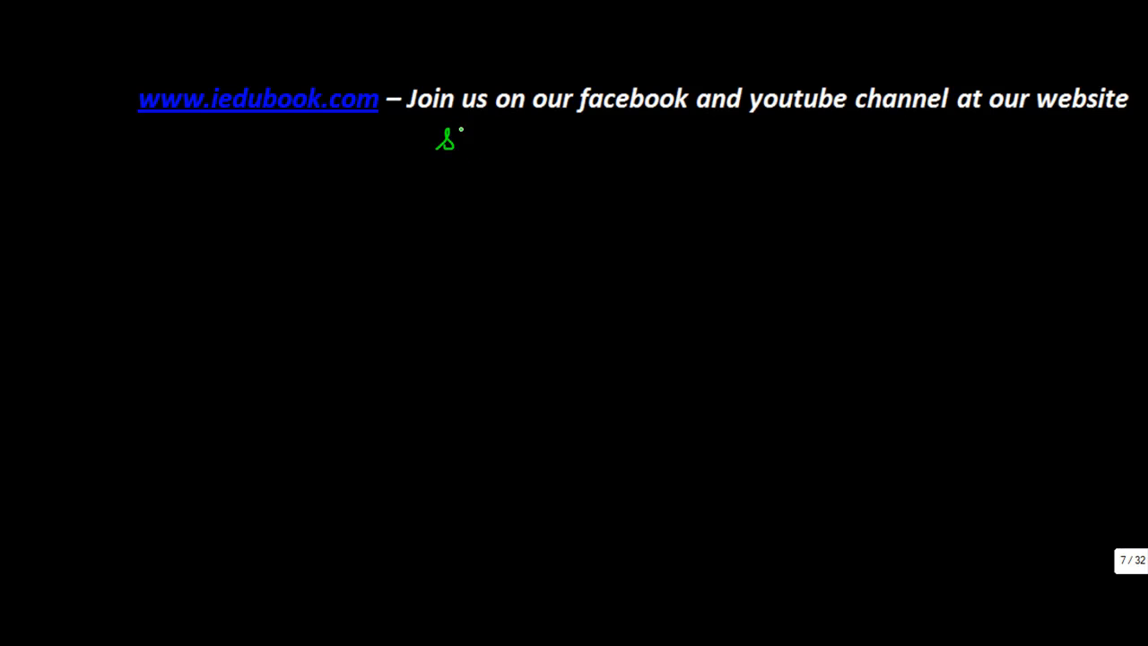
left_click_drag(440, 142, 538, 139)
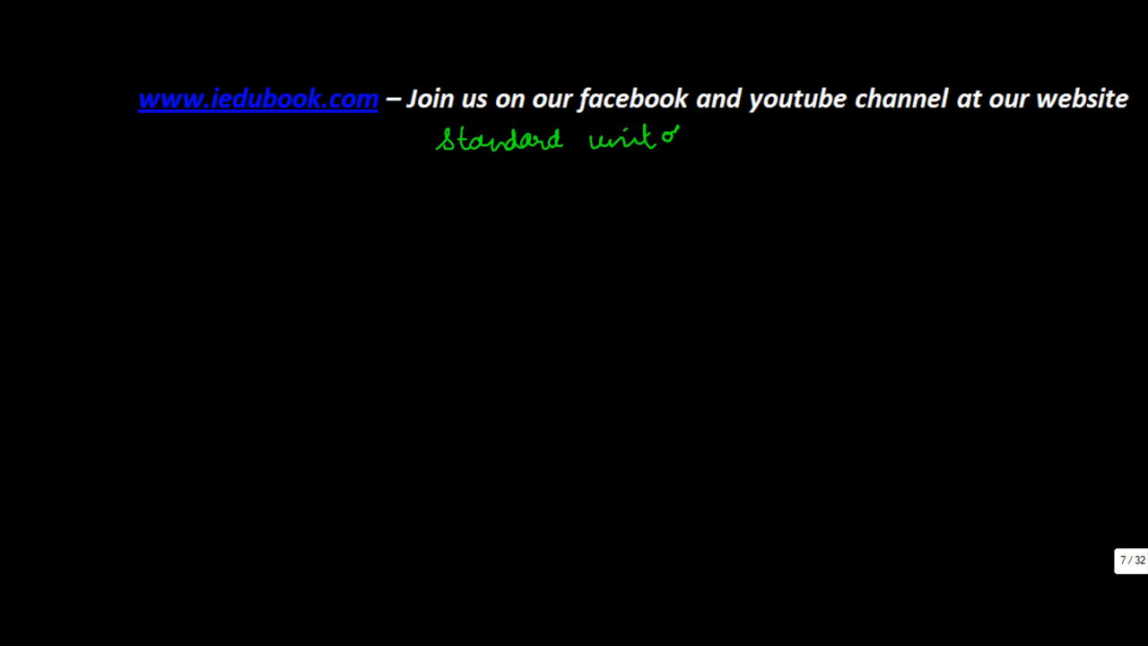
left_click_drag(681, 139, 758, 139)
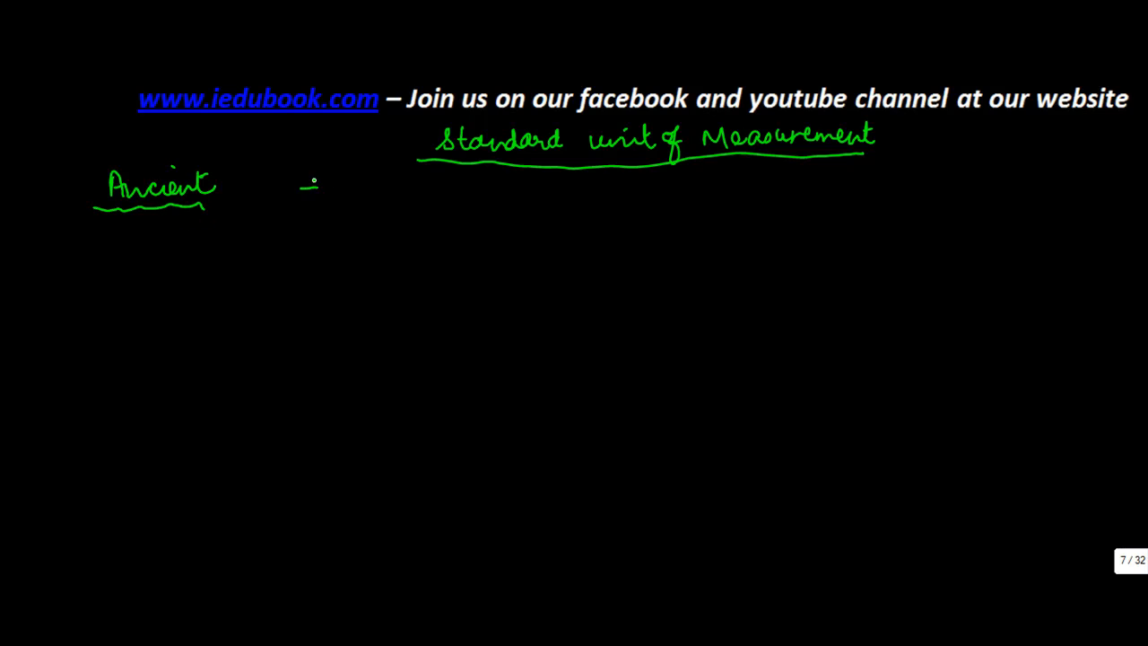
Write an underlined 'Ancient' with an arrow to '1790 - French - Metric System'
type("170")
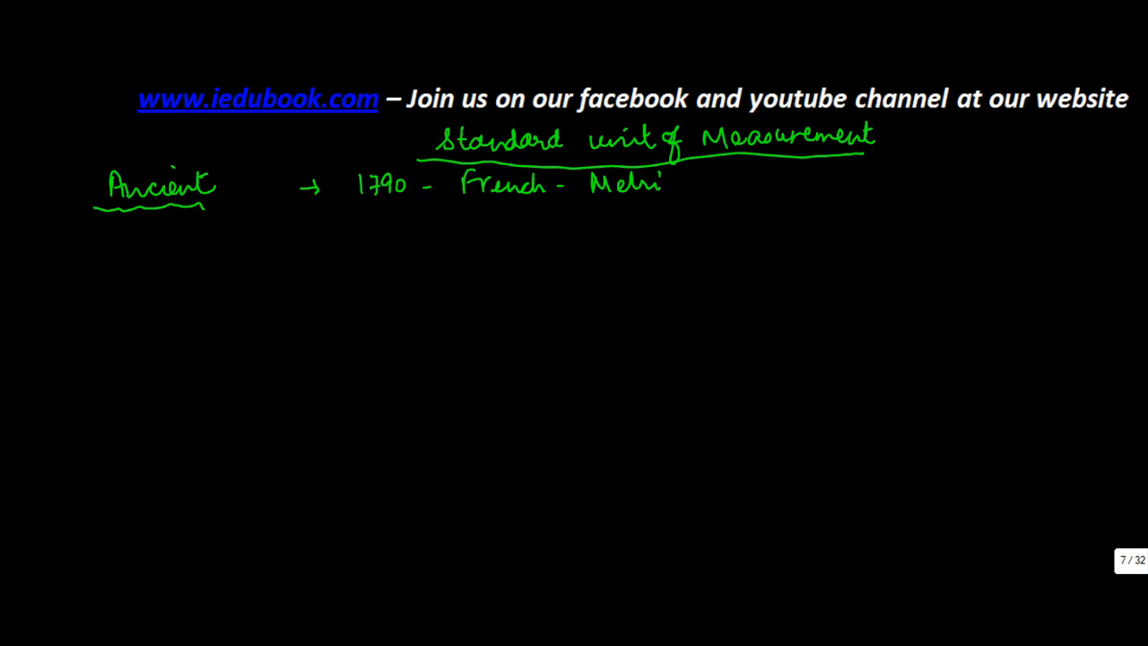
type("Sys")
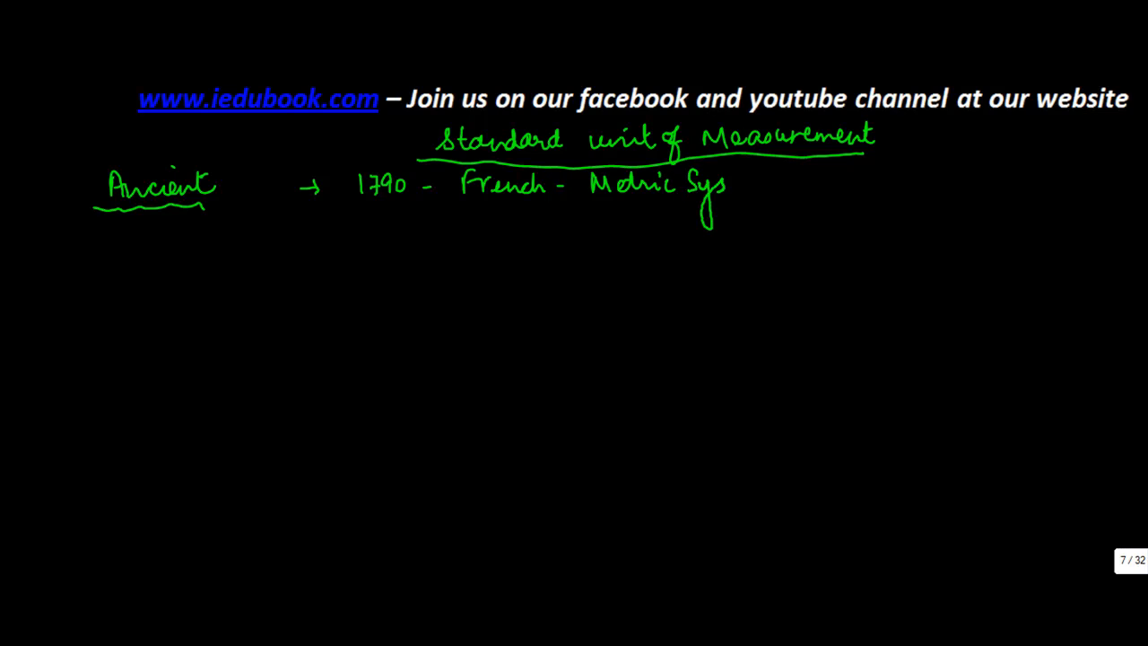
type("System")
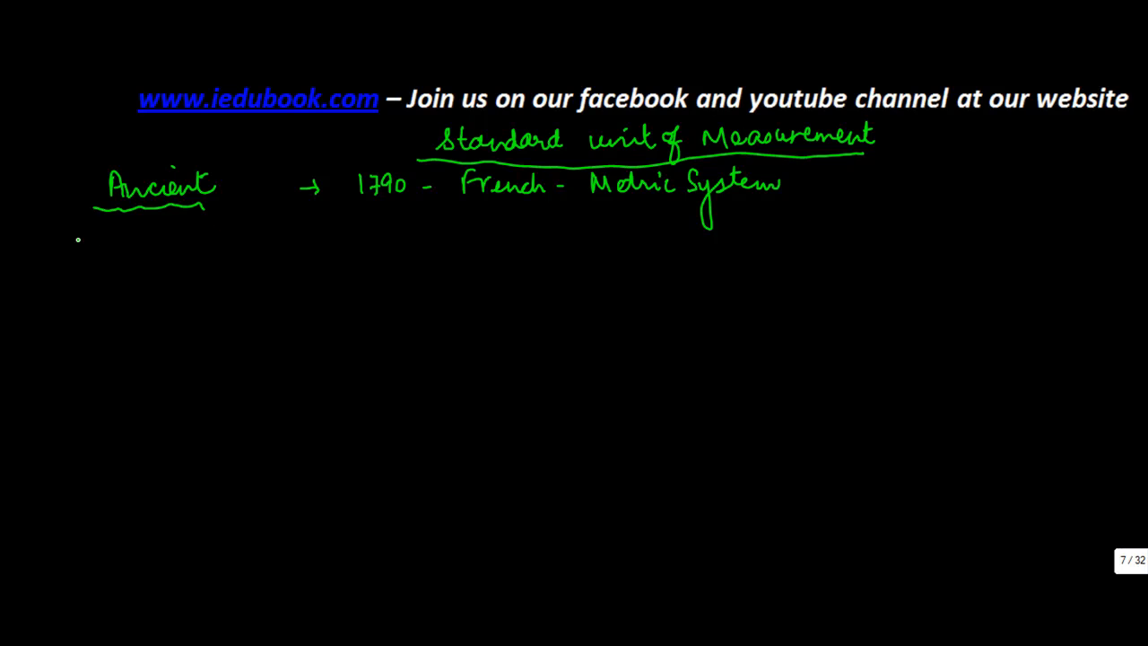
mouse_move(69, 257)
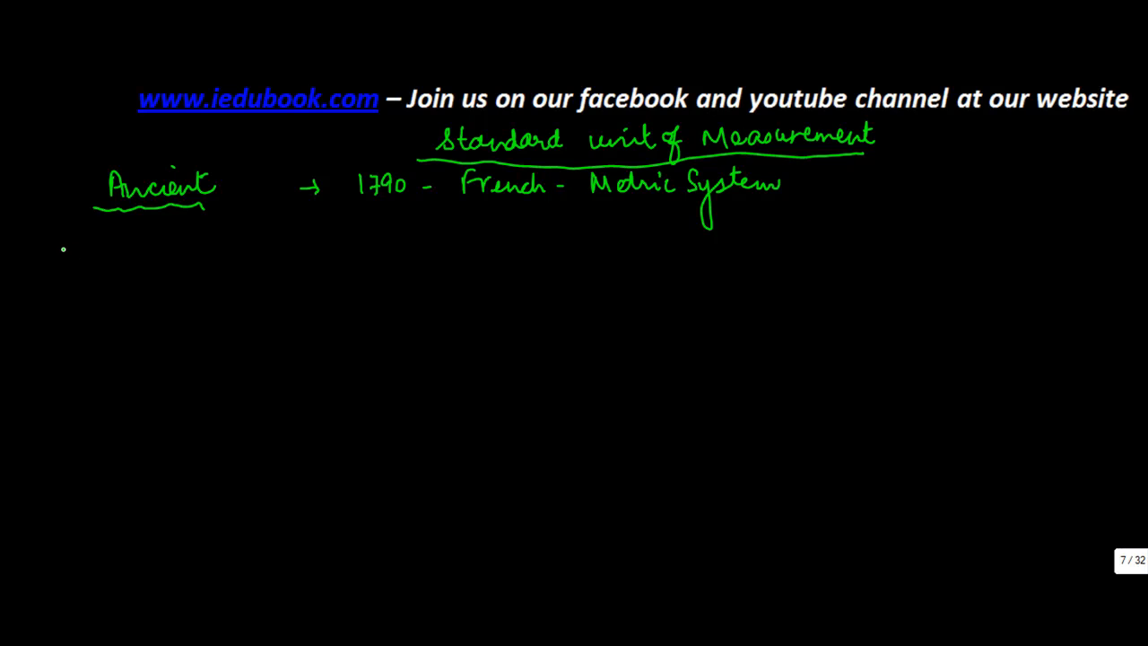
Sketch two hands under 'Ancient' with hand-width marks, dots and a vertical end bar
left_click_drag(64, 242, 70, 270)
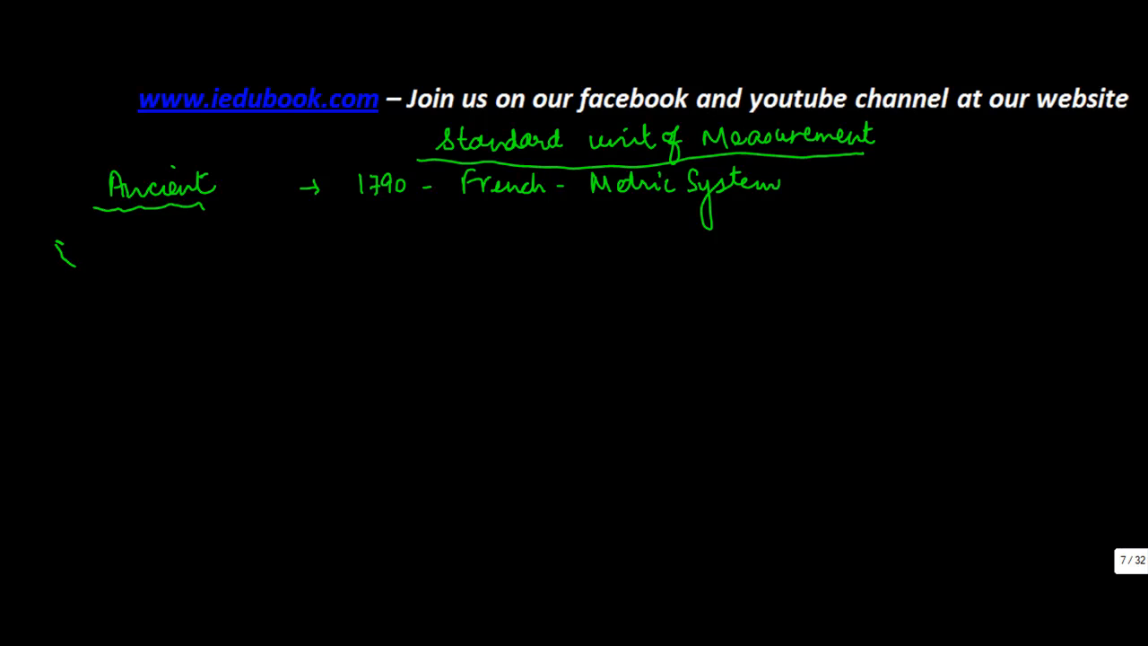
left_click_drag(58, 264, 95, 242)
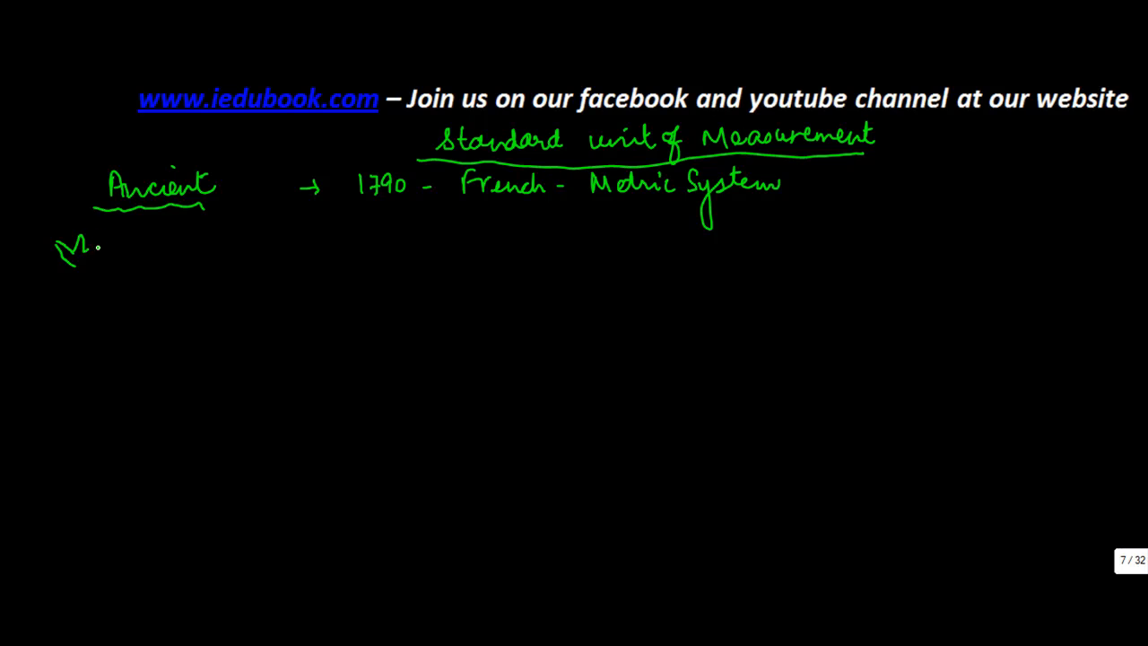
left_click_drag(76, 247, 130, 246)
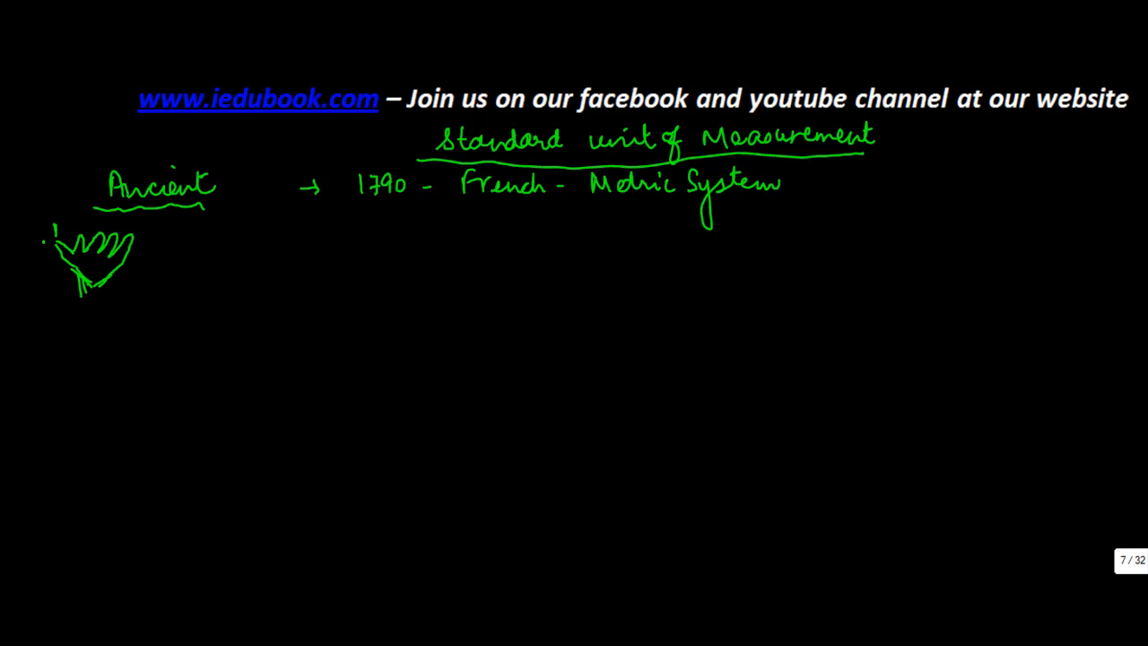
left_click_drag(134, 241, 157, 236)
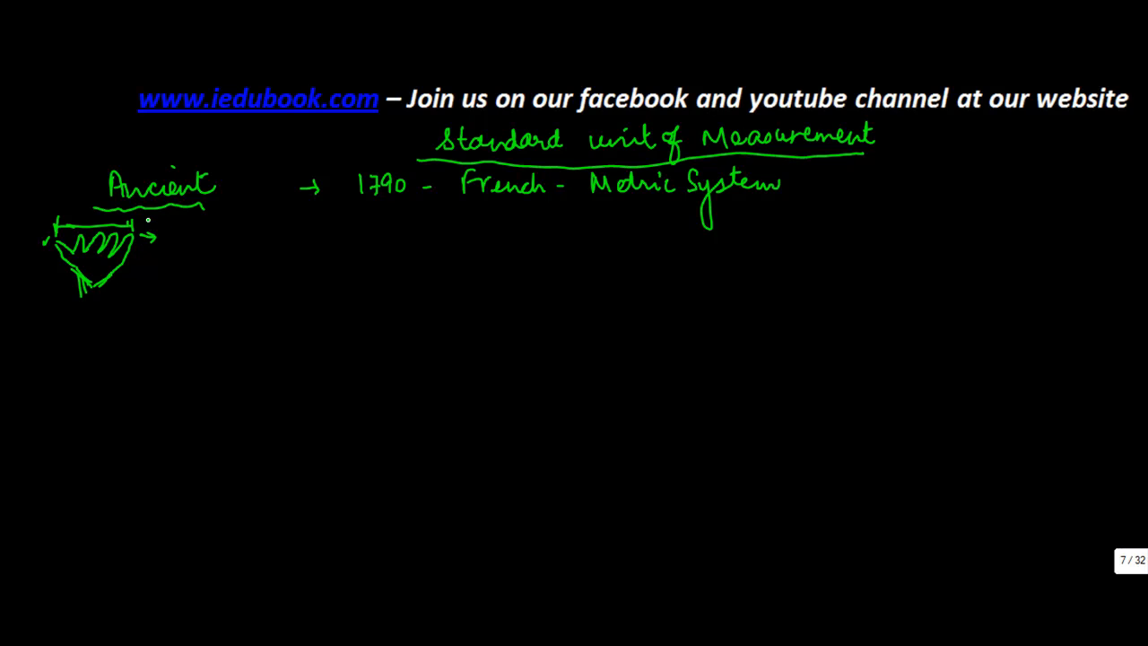
left_click_drag(148, 225, 154, 251)
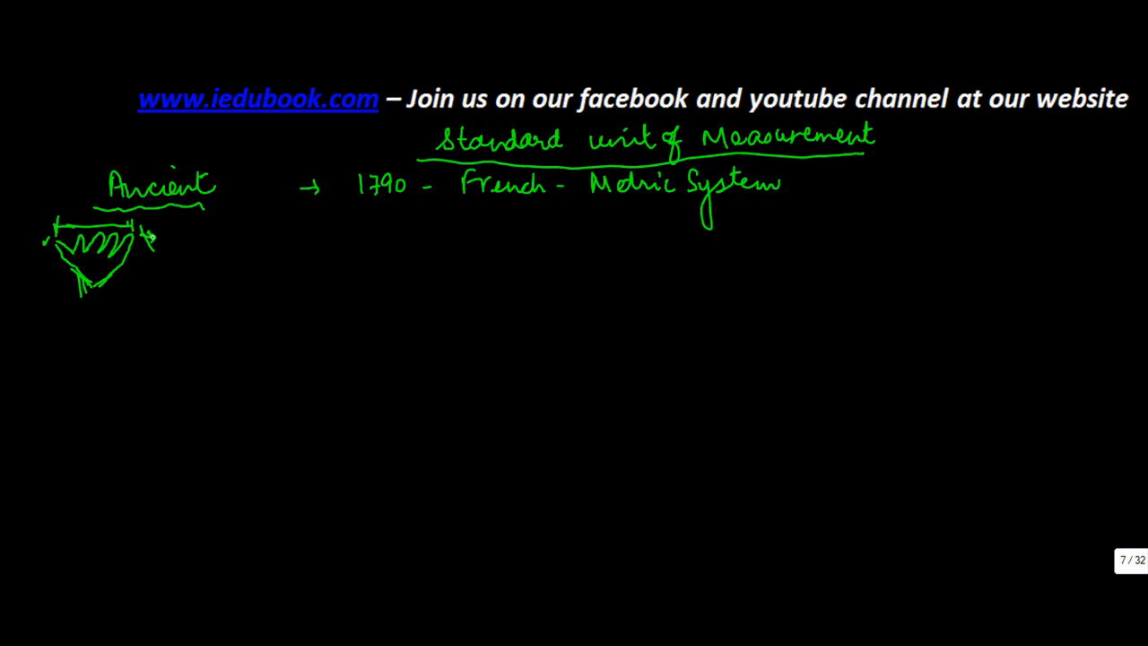
left_click_drag(135, 233, 188, 220)
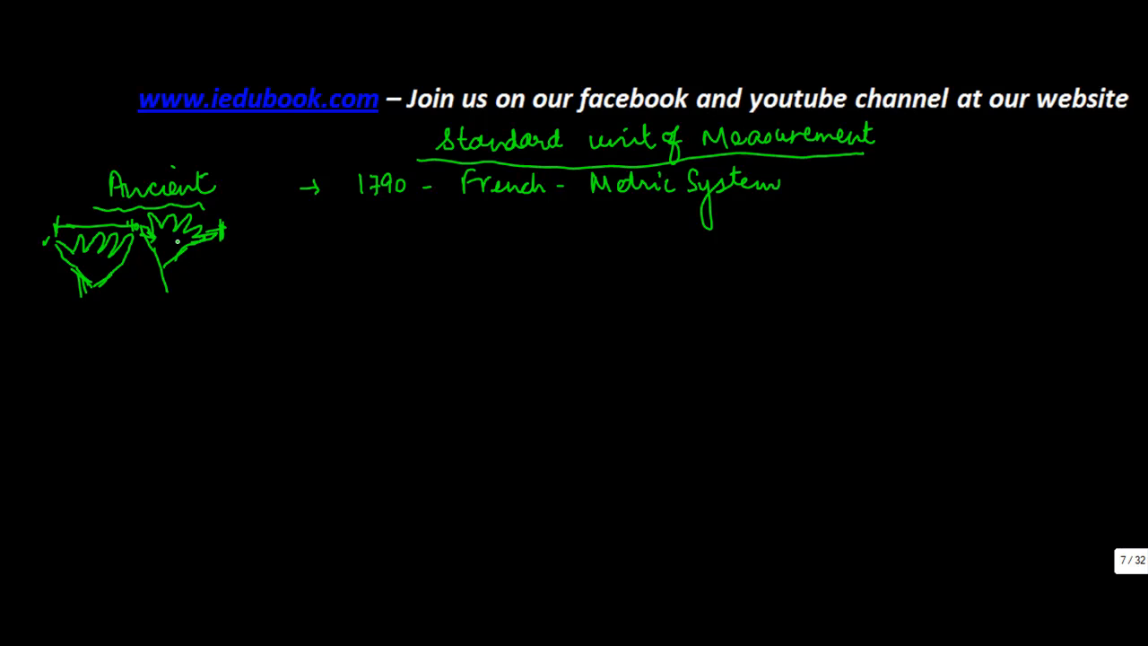
left_click_drag(228, 263, 314, 263)
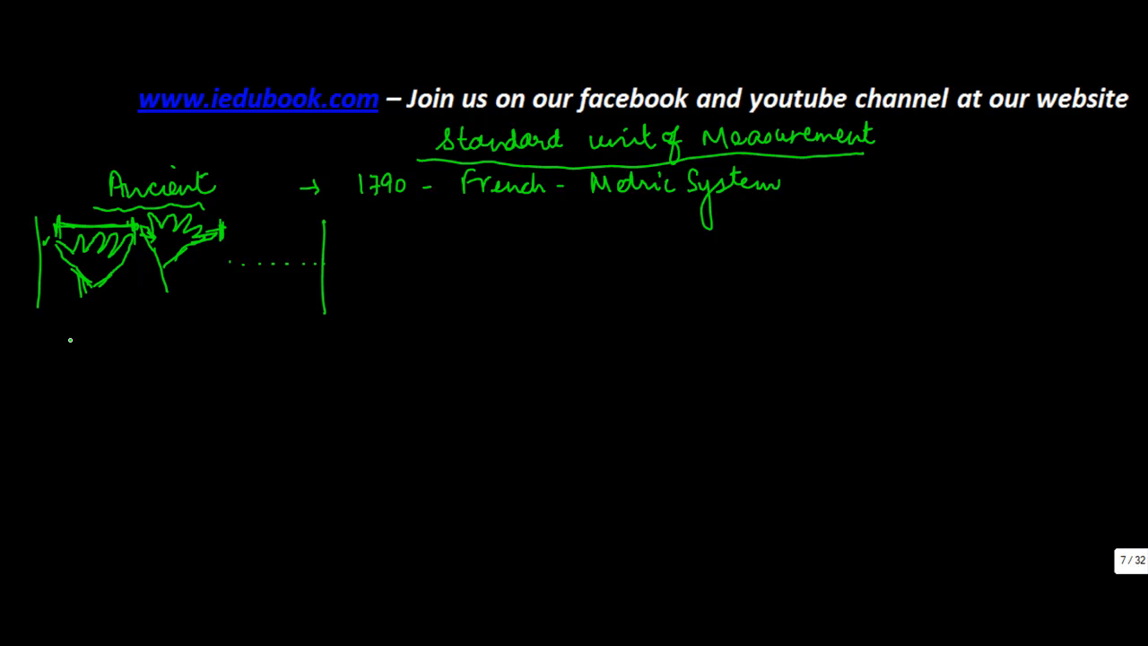
Draw a green walking figure with a start mark and an arc spanning one step
left_click_drag(70, 346, 80, 413)
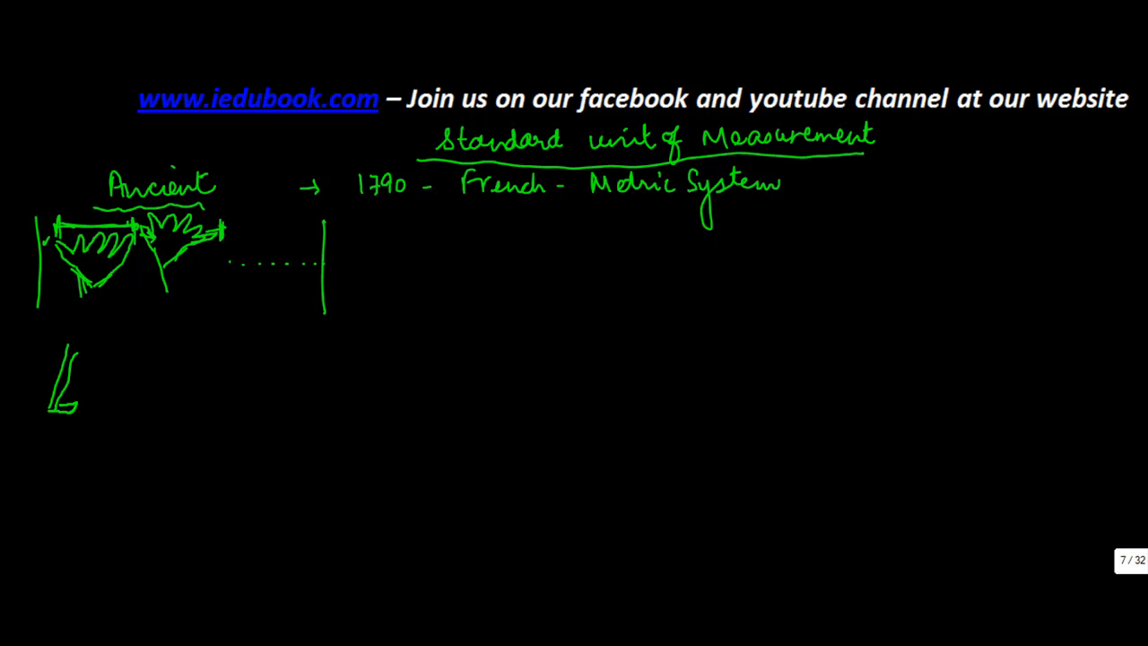
left_click_drag(72, 354, 116, 403)
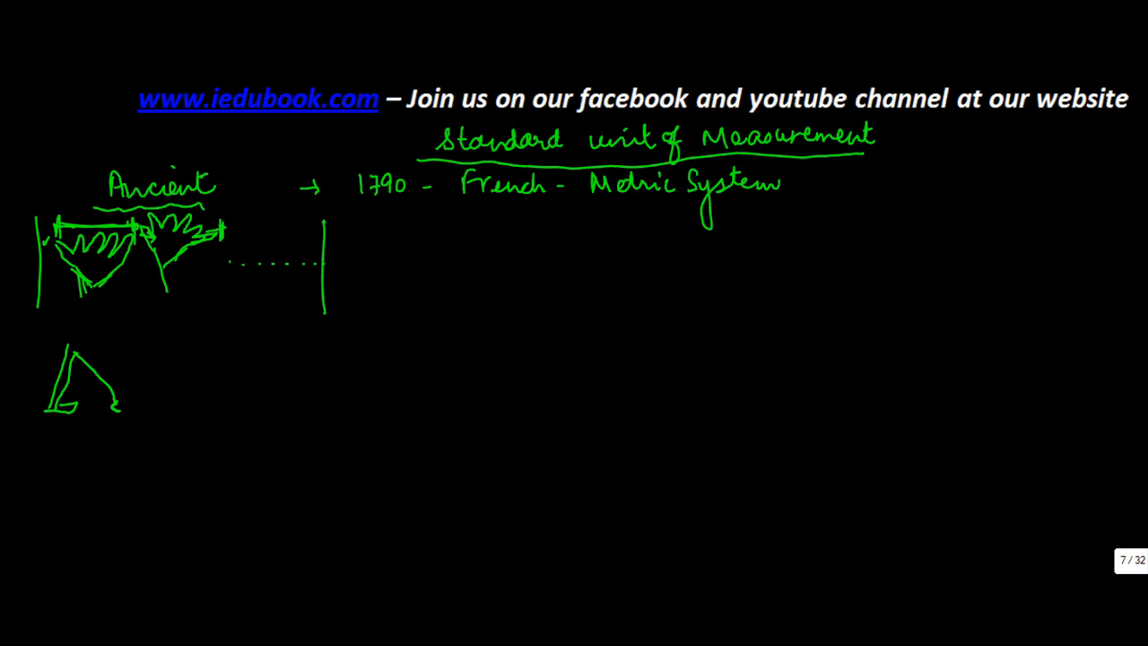
left_click_drag(65, 339, 130, 408)
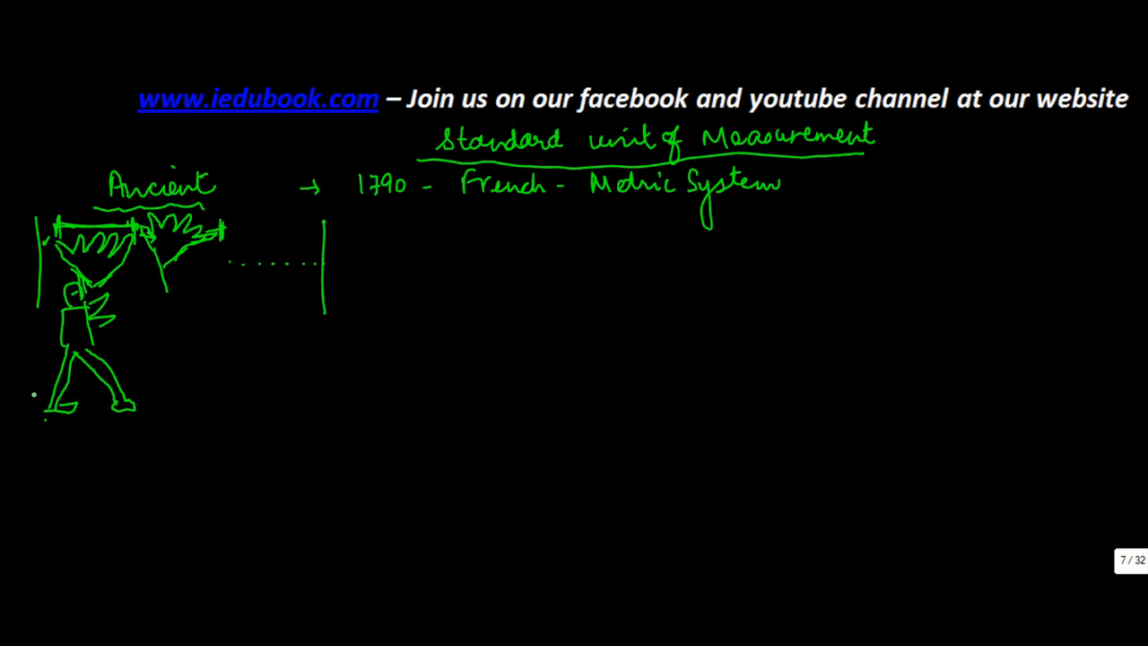
left_click_drag(38, 386, 37, 431)
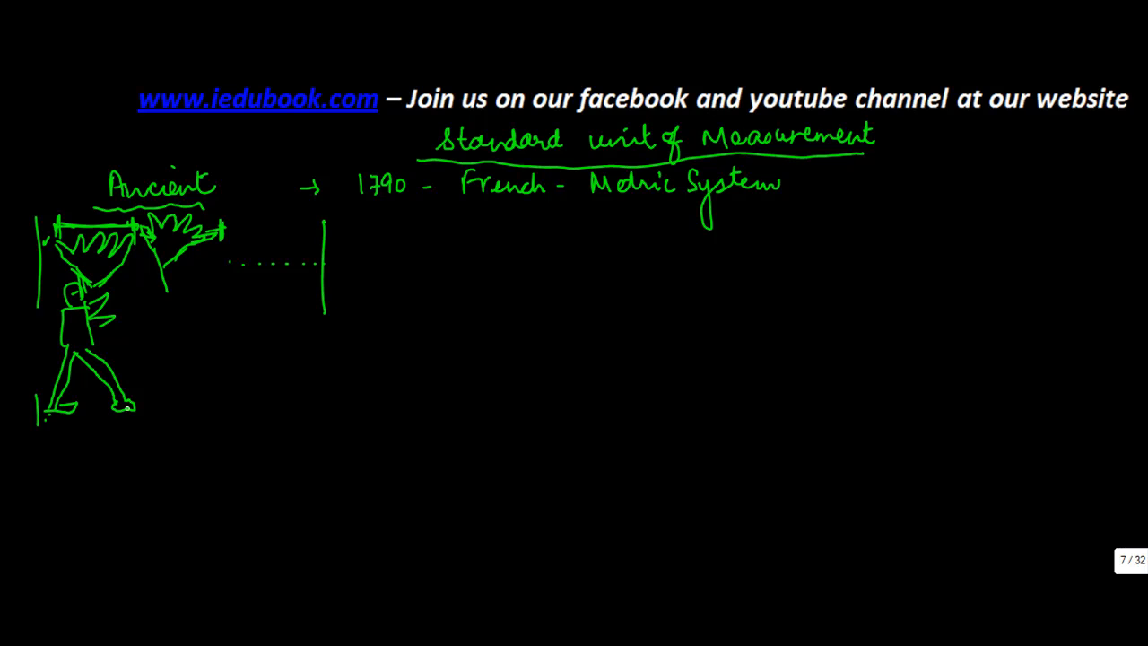
left_click_drag(53, 422, 126, 435)
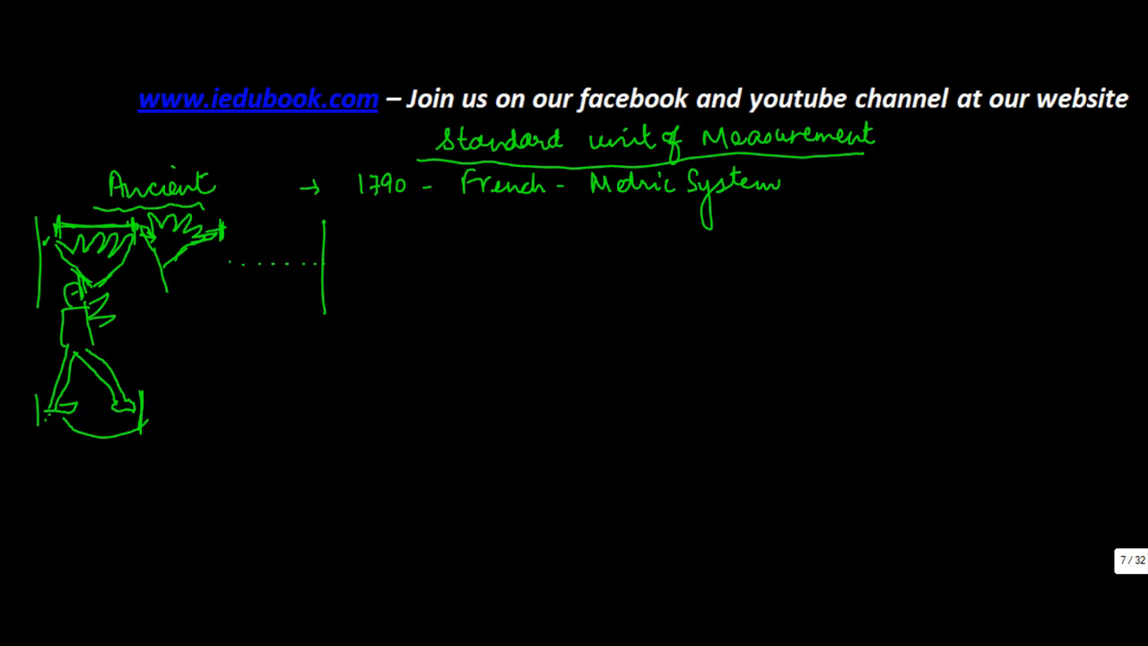
Draw a red walking figure marking the step end, labelled '2 units'
left_click_drag(152, 341, 148, 413)
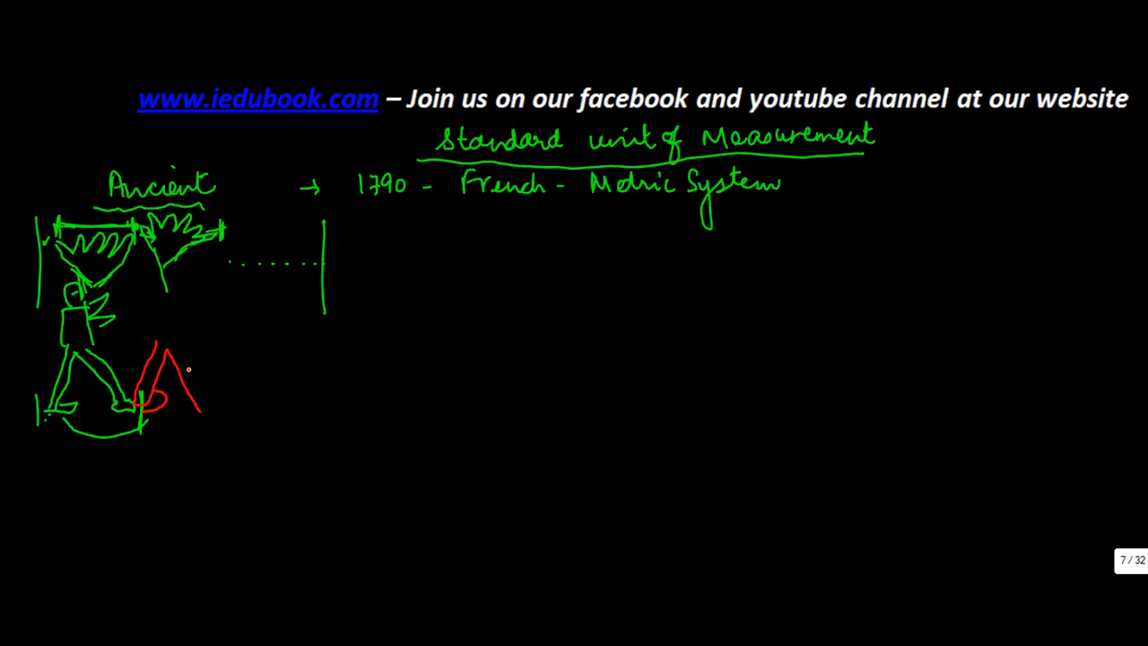
left_click_drag(174, 359, 215, 409)
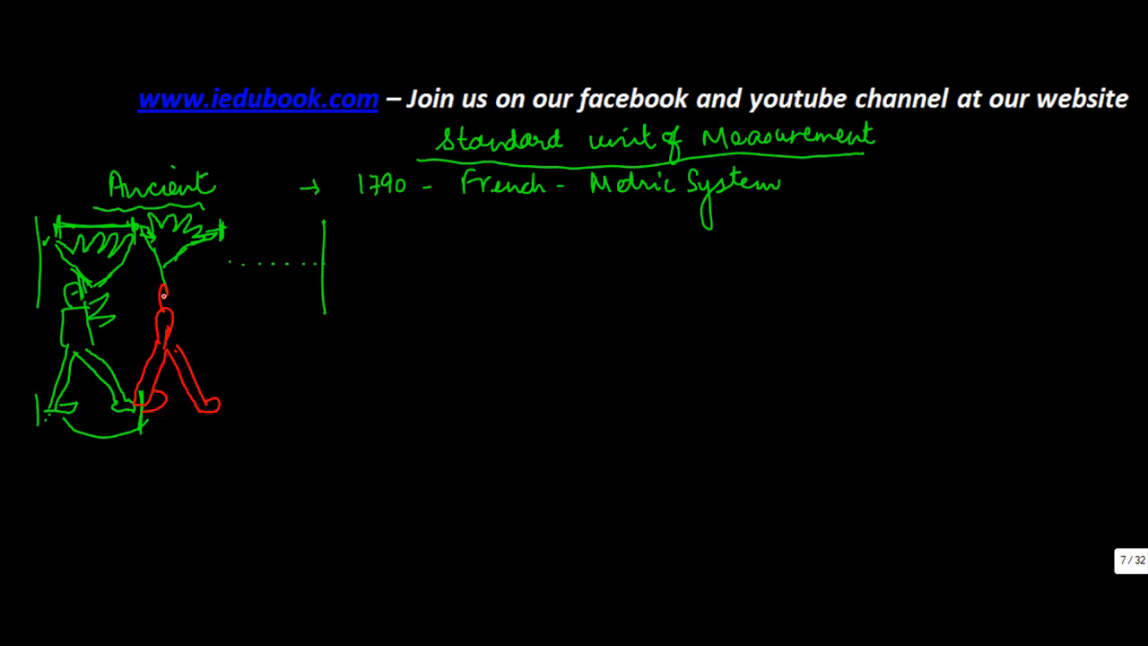
left_click_drag(164, 296, 202, 318)
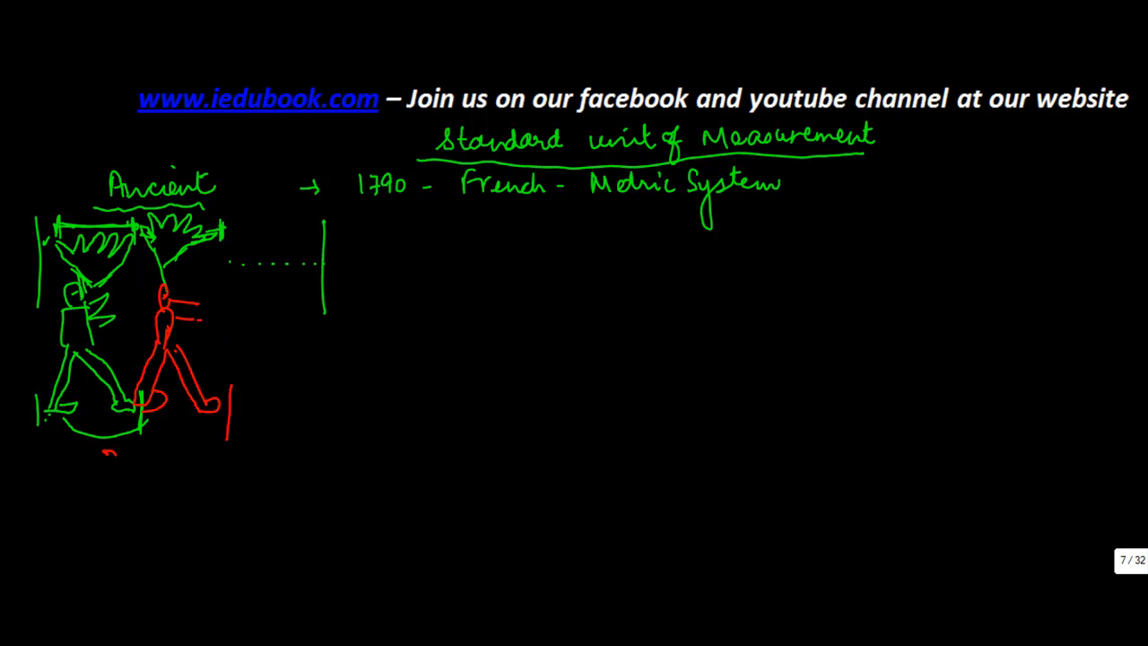
type("2 units")
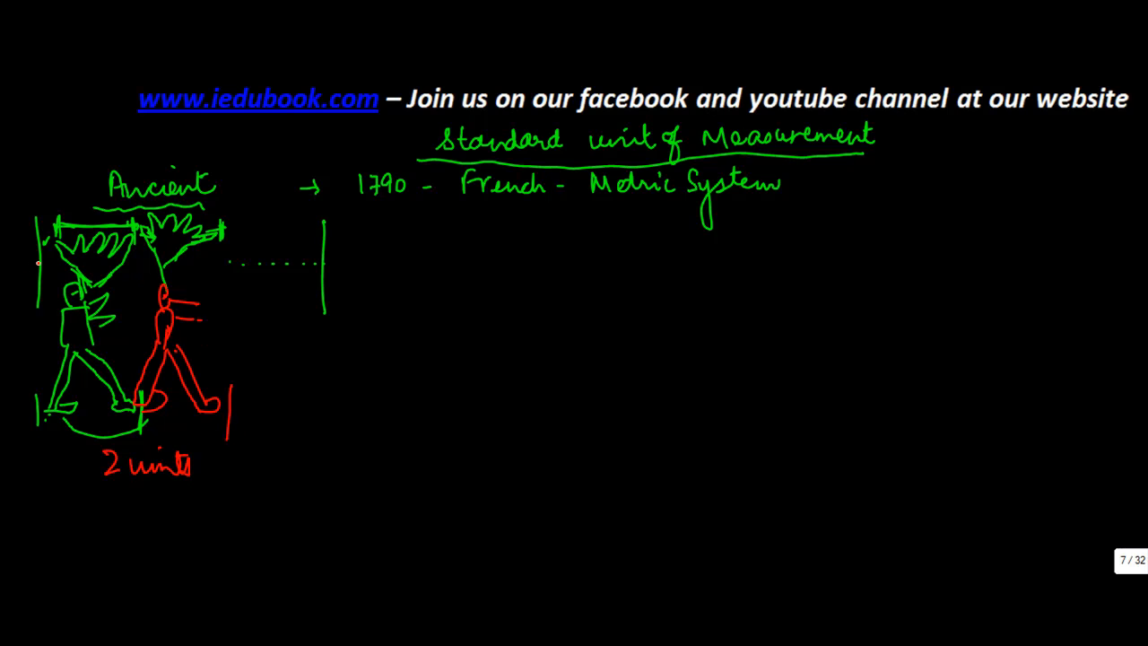
Bracket the red notes with a curly brace and write 'Qty:- Hold in one hand'
type("Kar")
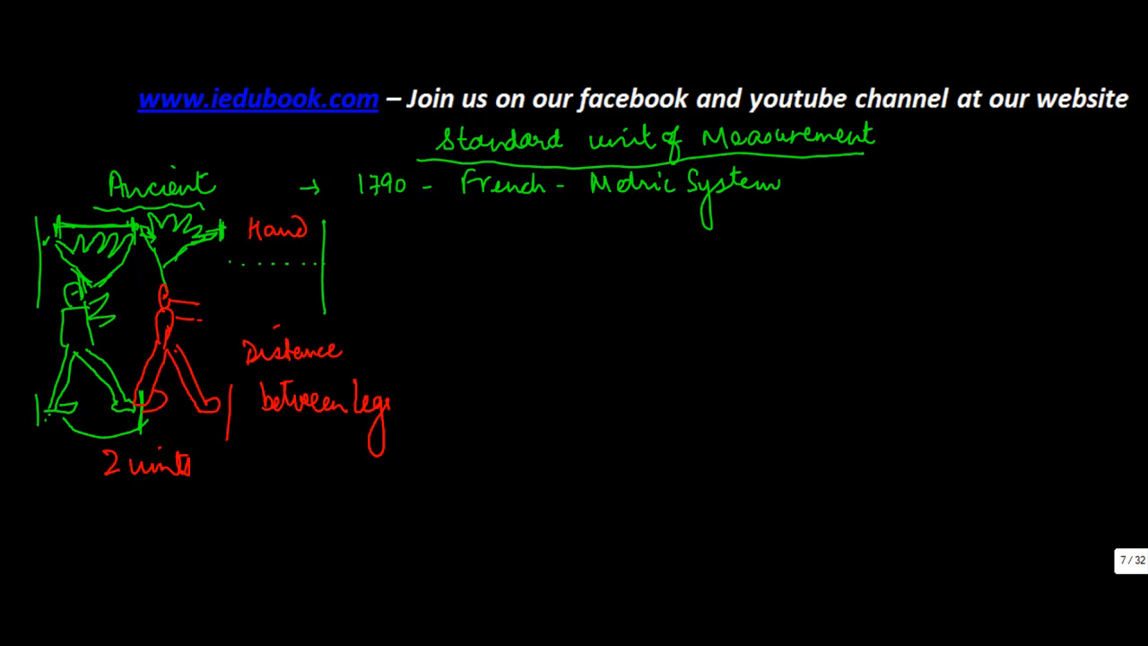
left_click_drag(385, 211, 377, 458)
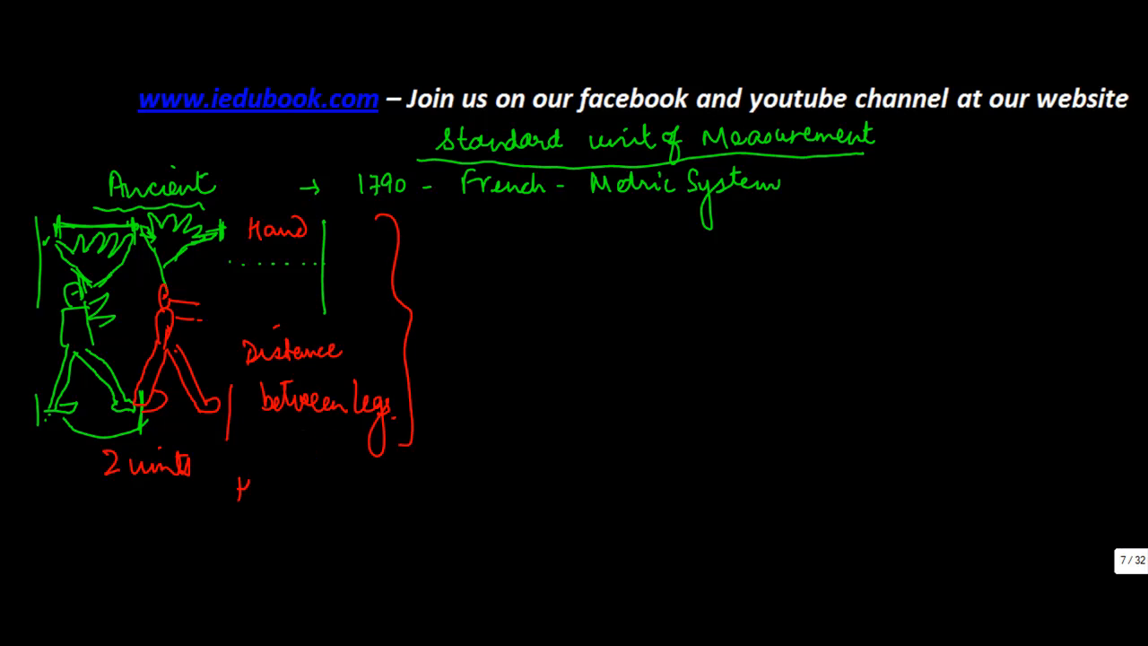
type("Hold in")
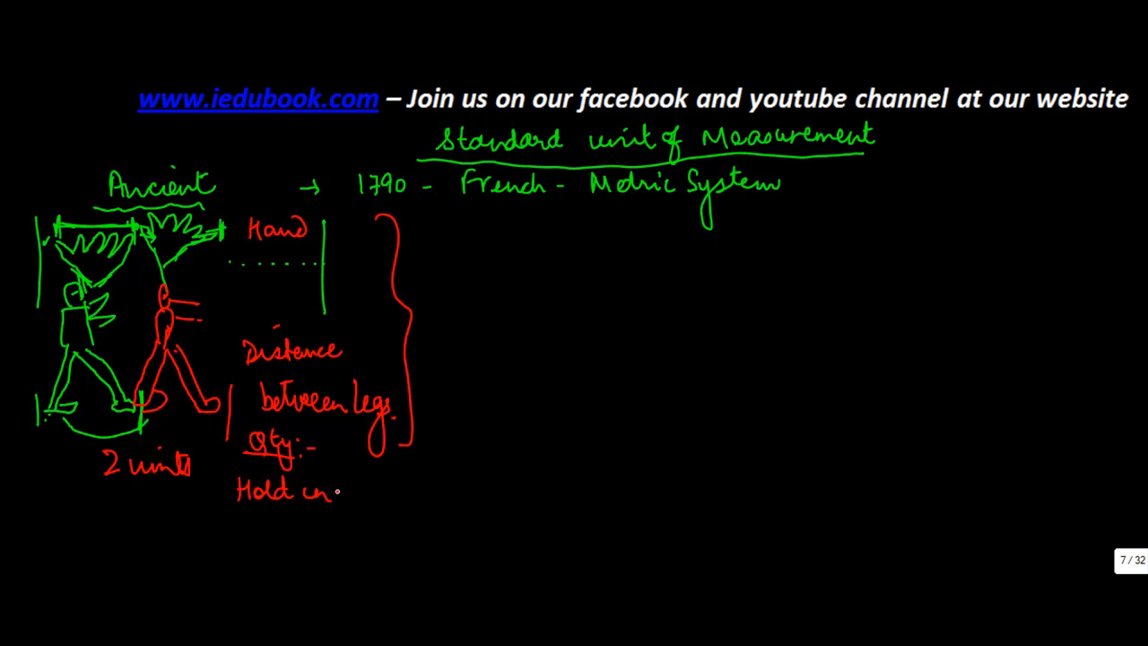
type("one hand")
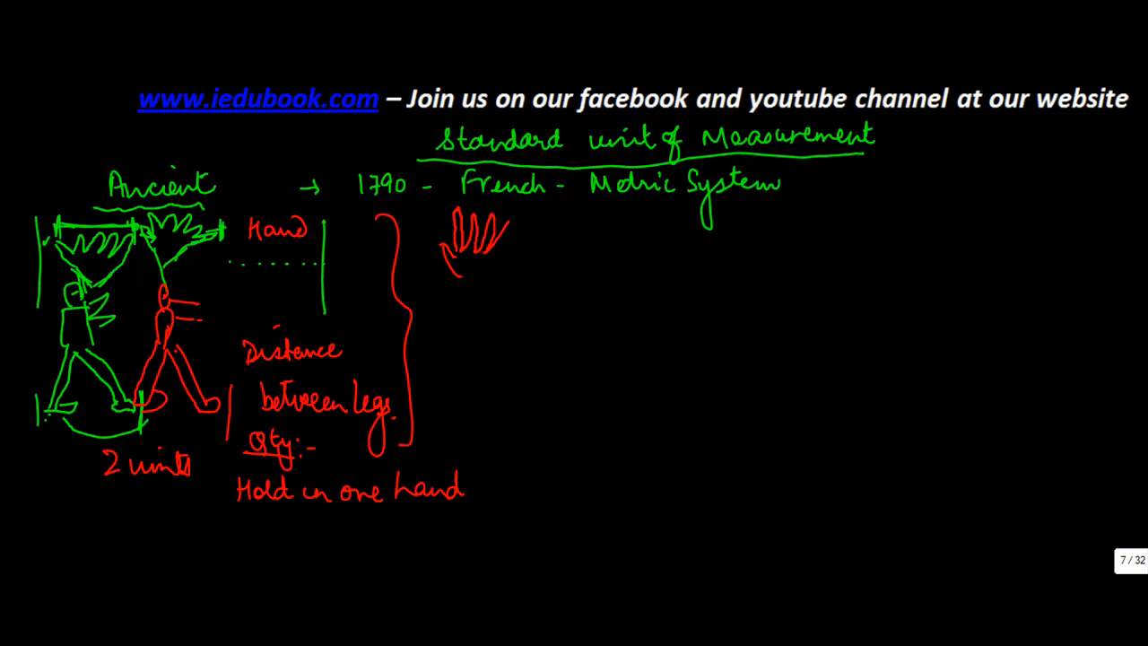
Sketch a large and a small red hand linked by arrows with a line beneath
left_click_drag(448, 251, 471, 292)
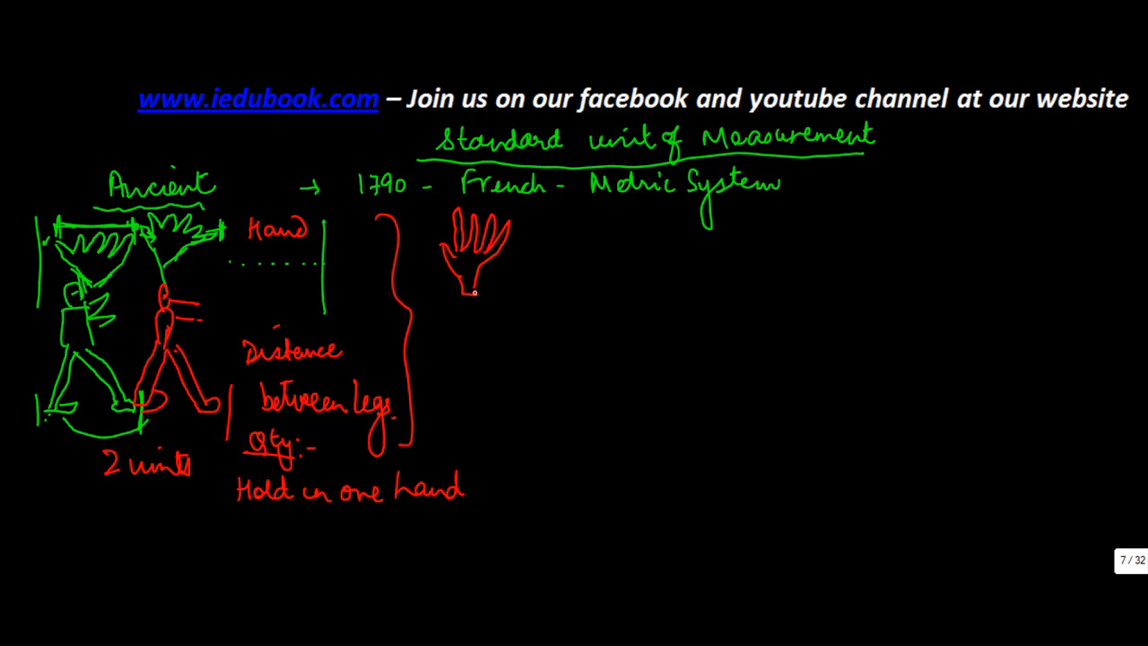
left_click_drag(538, 260, 547, 282)
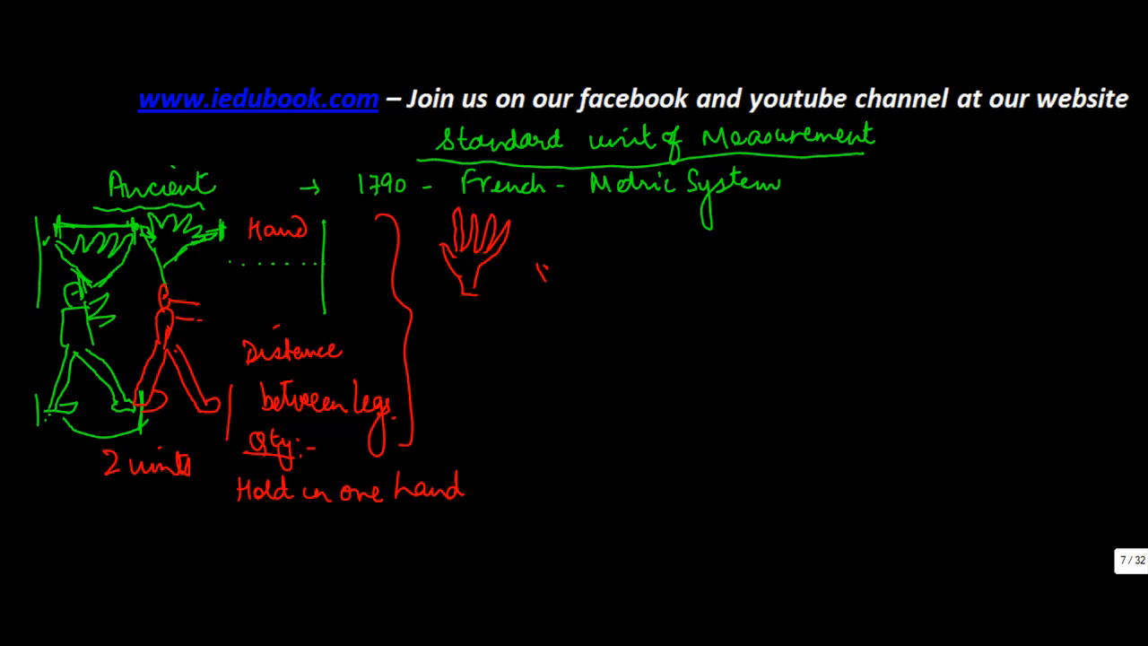
left_click_drag(538, 264, 578, 256)
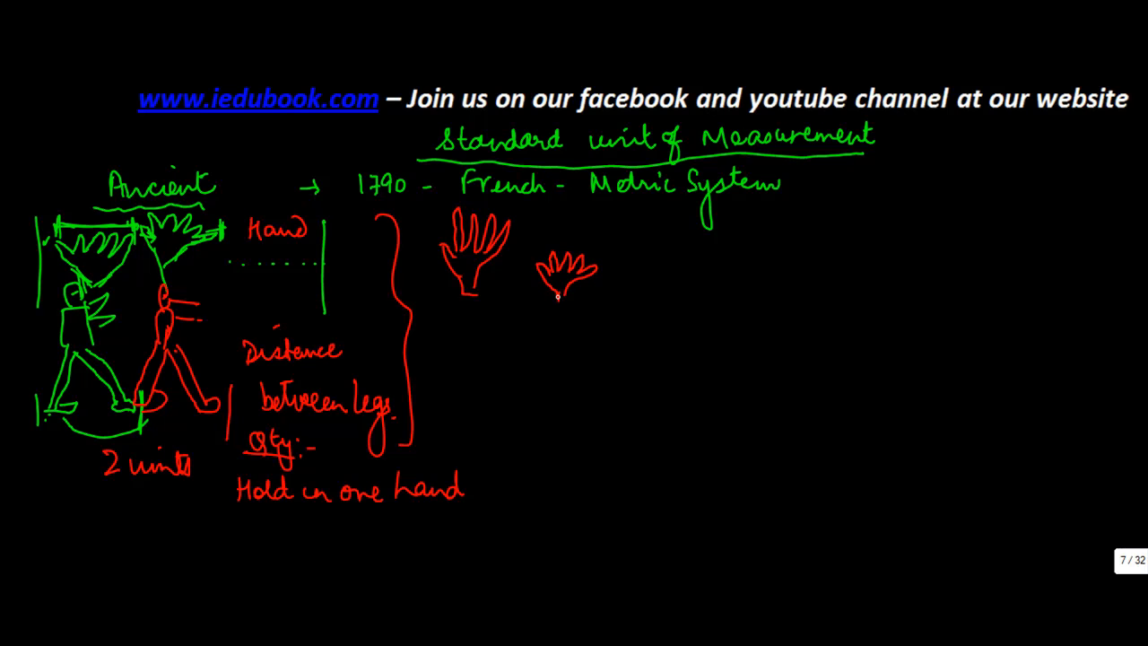
left_click_drag(430, 305, 574, 314)
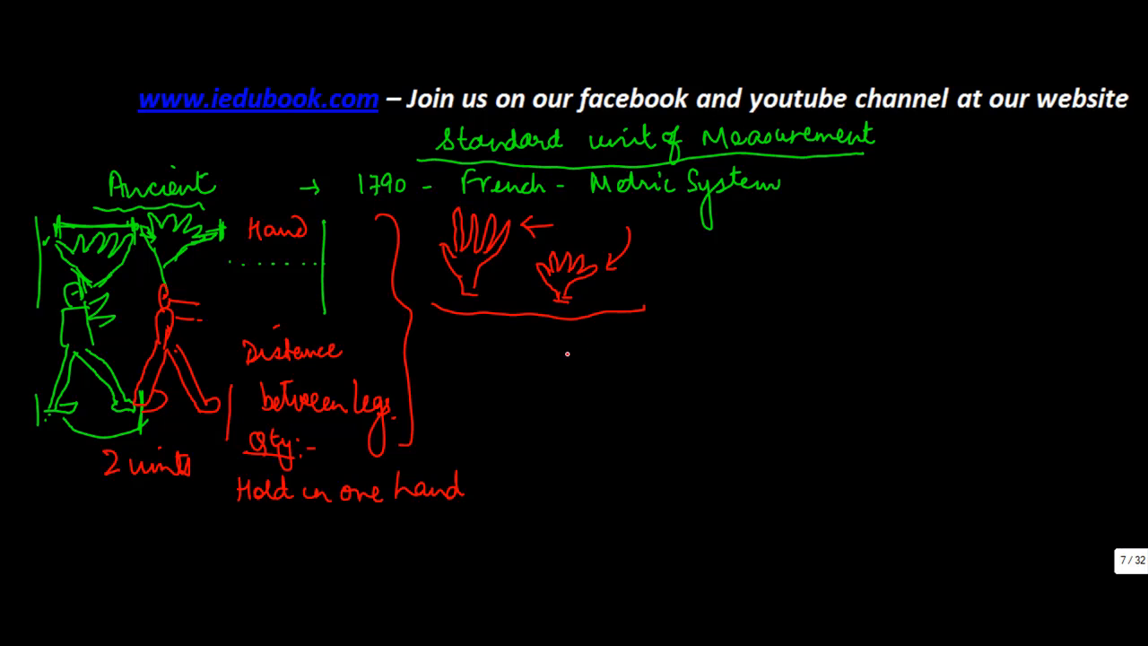
mouse_move(462, 352)
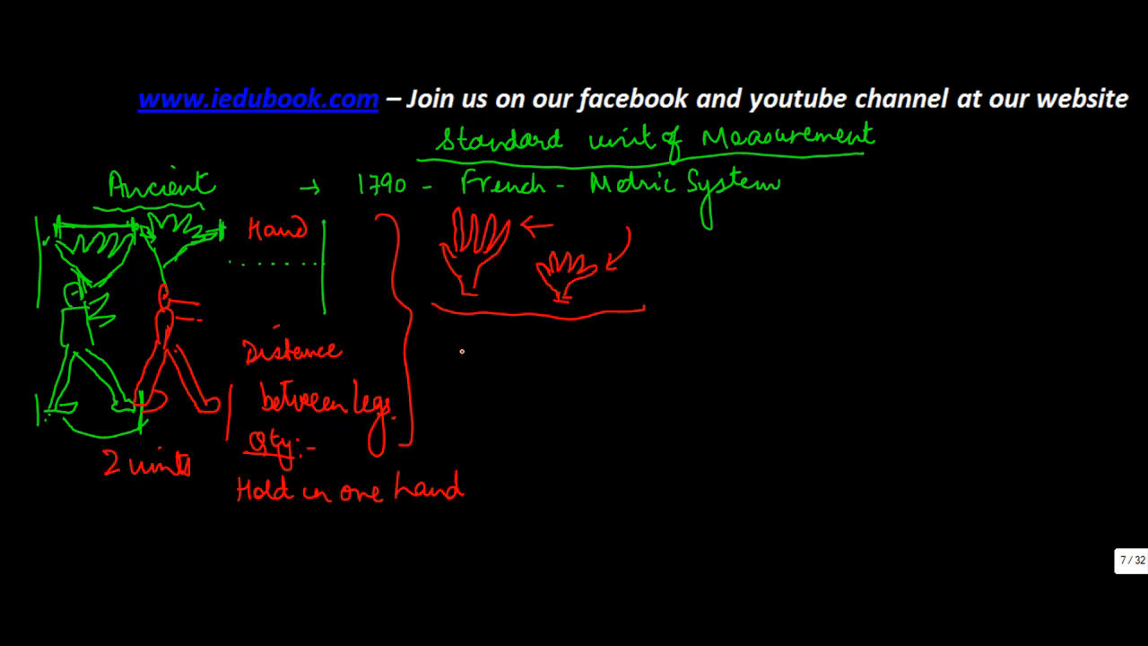
Write '6ft → 3ft' and mark the span above '2 units'
type("6ft")
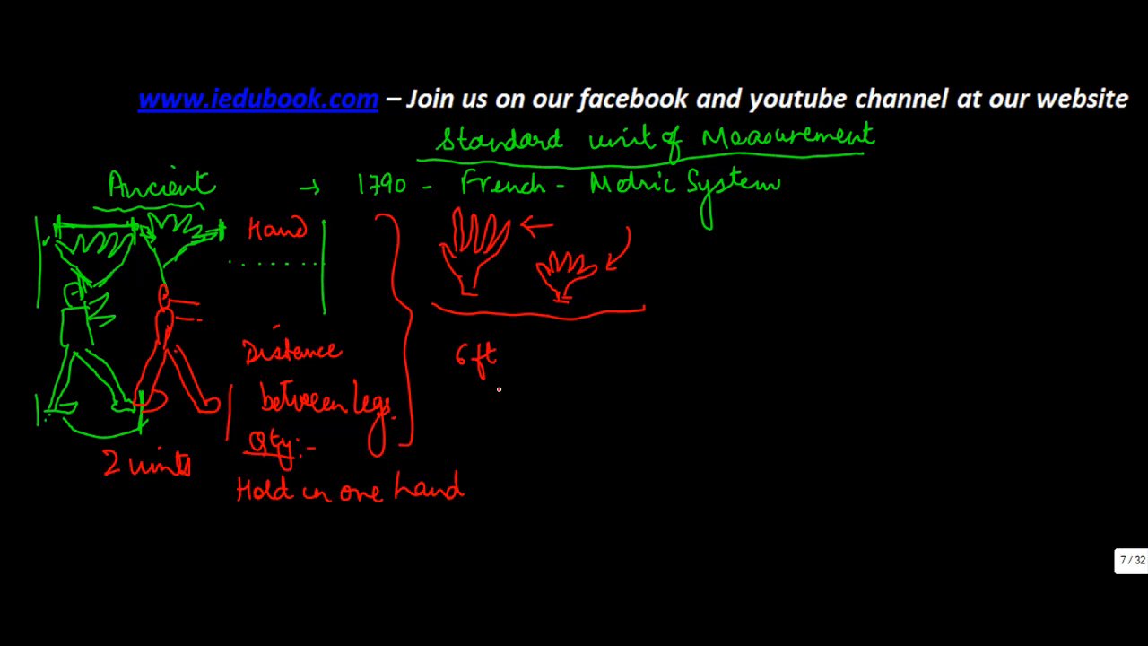
left_click_drag(53, 439, 151, 435)
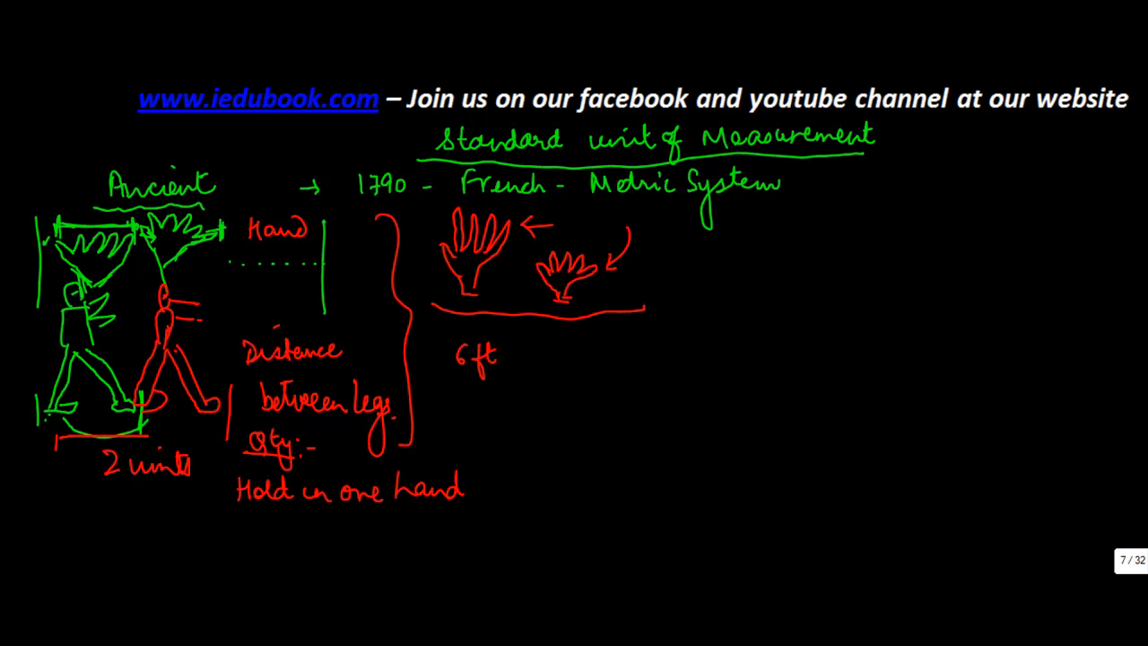
left_click_drag(538, 354, 556, 354)
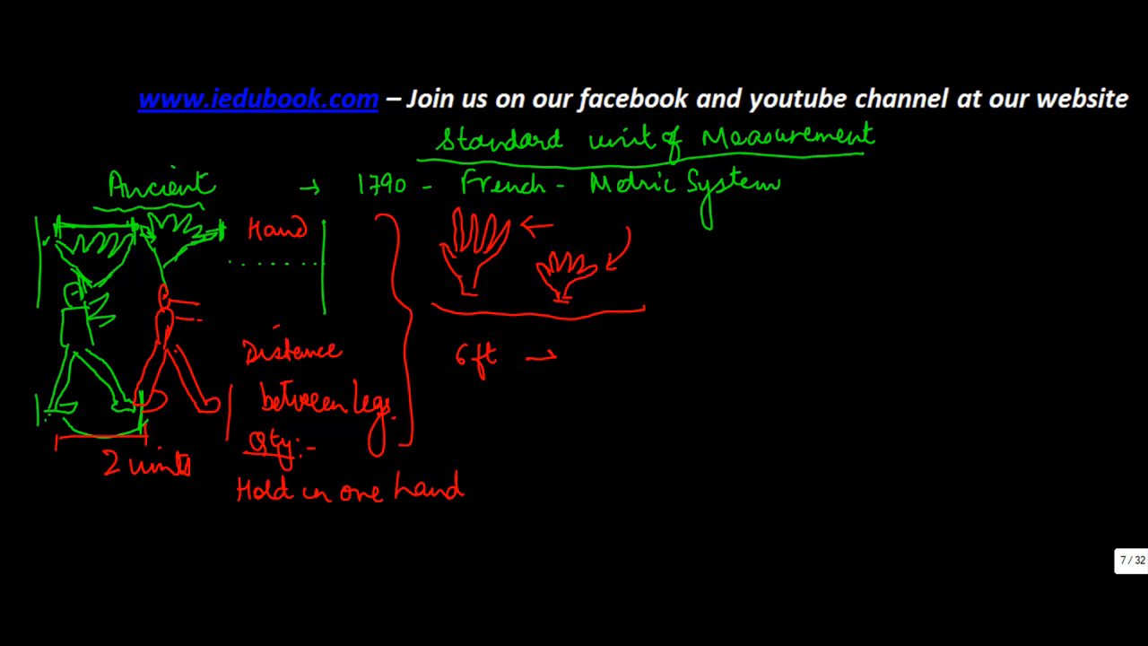
type("3ft")
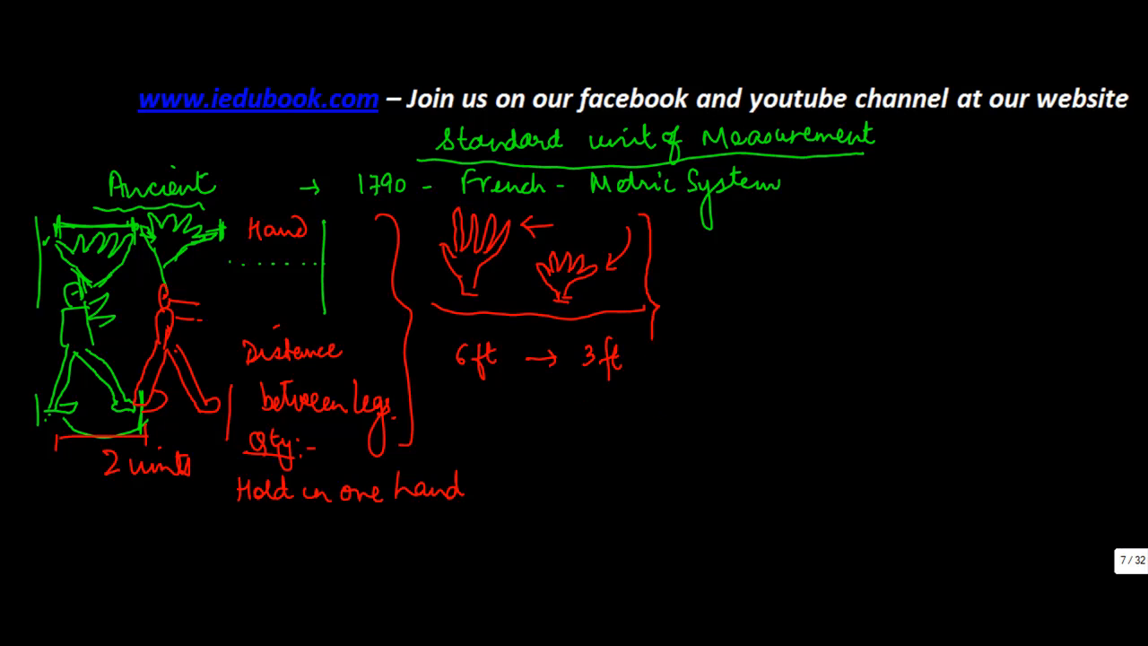
Add a tall brace by the hands, underline French and Metric System, and arrow down
left_click_drag(650, 323, 642, 547)
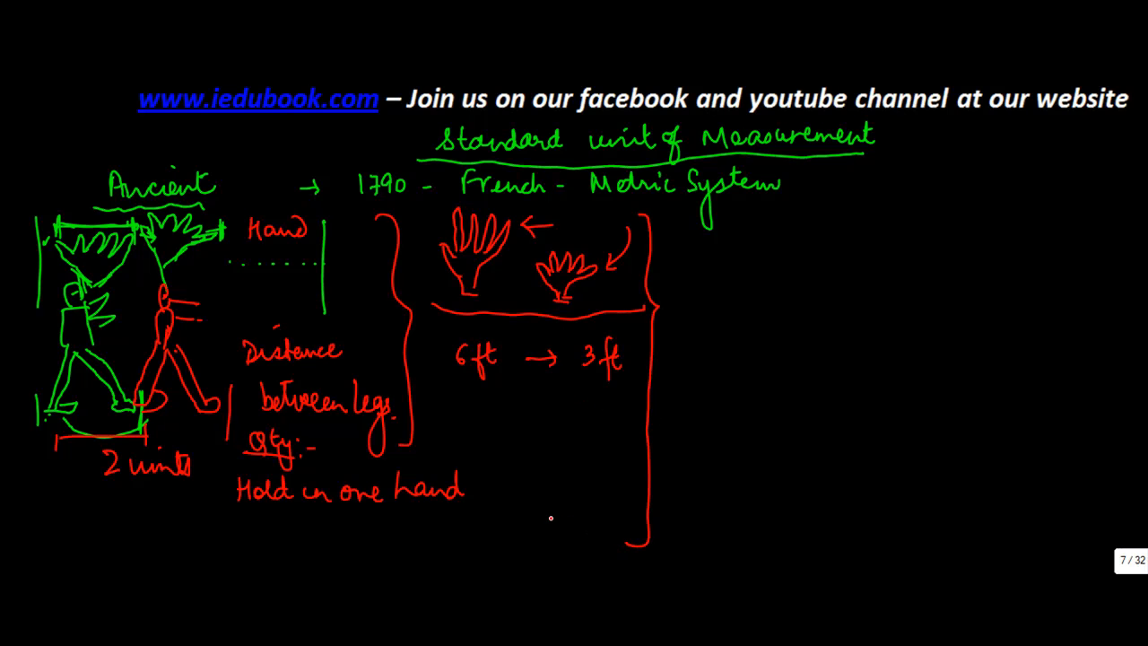
mouse_move(564, 477)
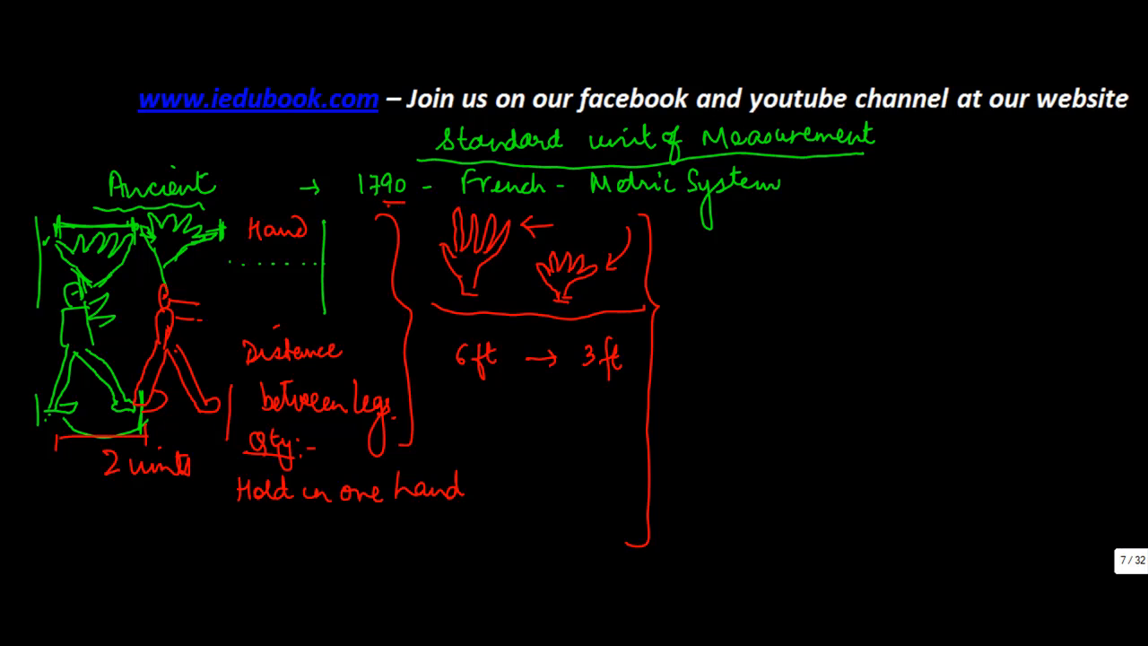
left_click_drag(377, 204, 727, 205)
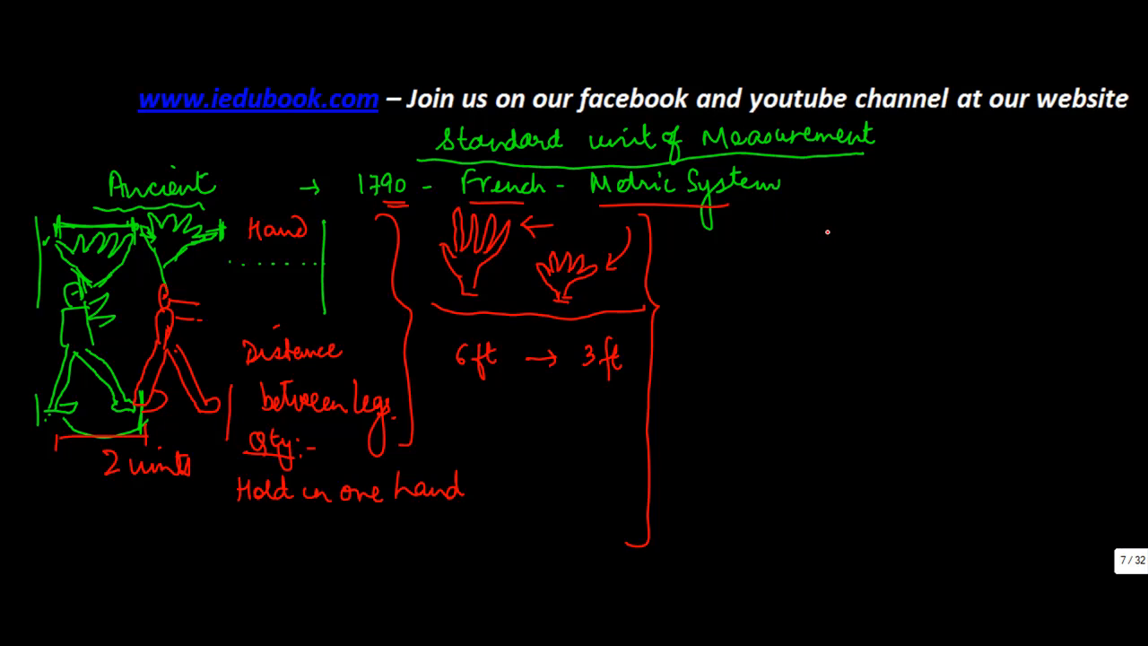
left_click_drag(803, 188, 797, 204)
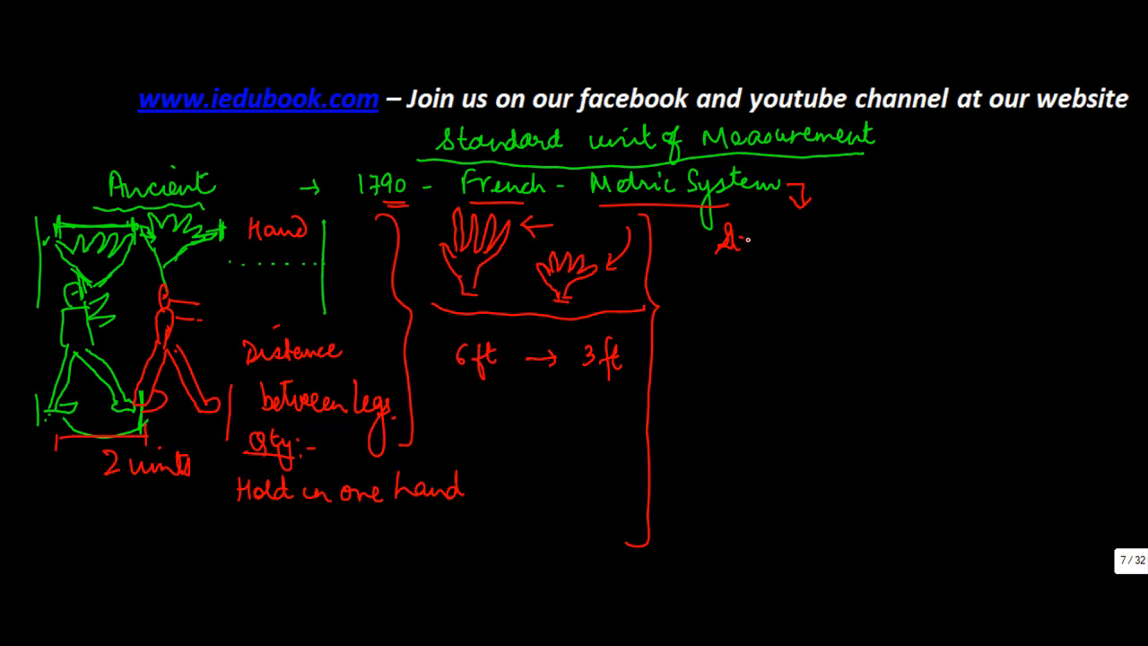
Write 'Standard unit of measurement' in red, underline Standard, and draw a downward arrow
type("Standard unit of")
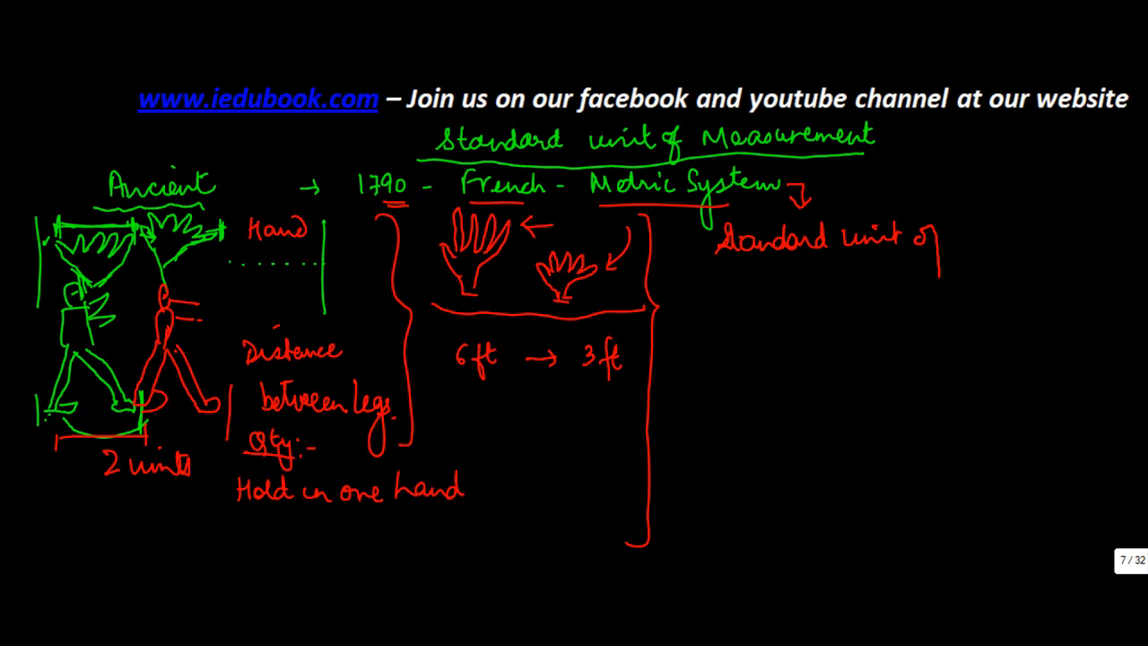
type("measur")
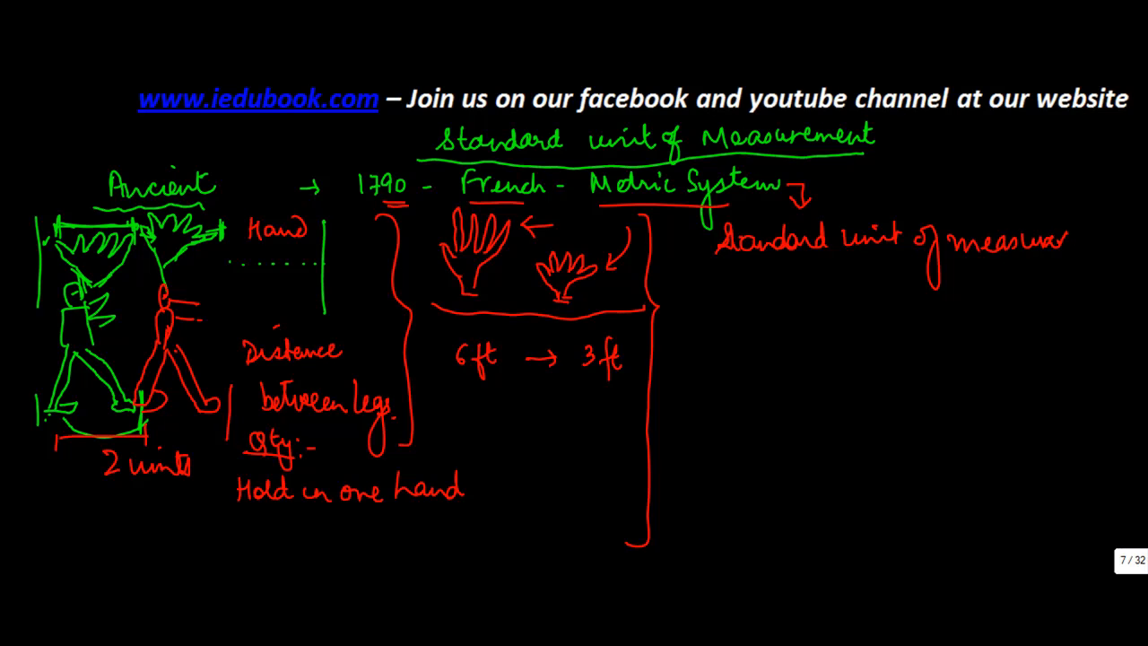
type("ment")
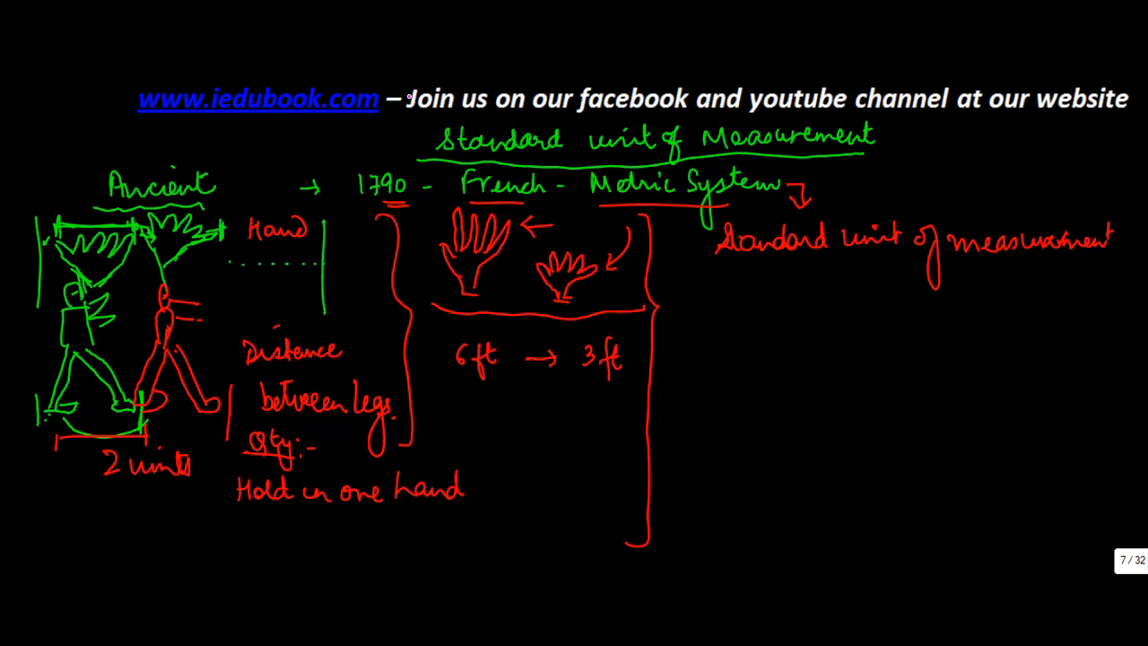
left_click_drag(756, 261, 836, 261)
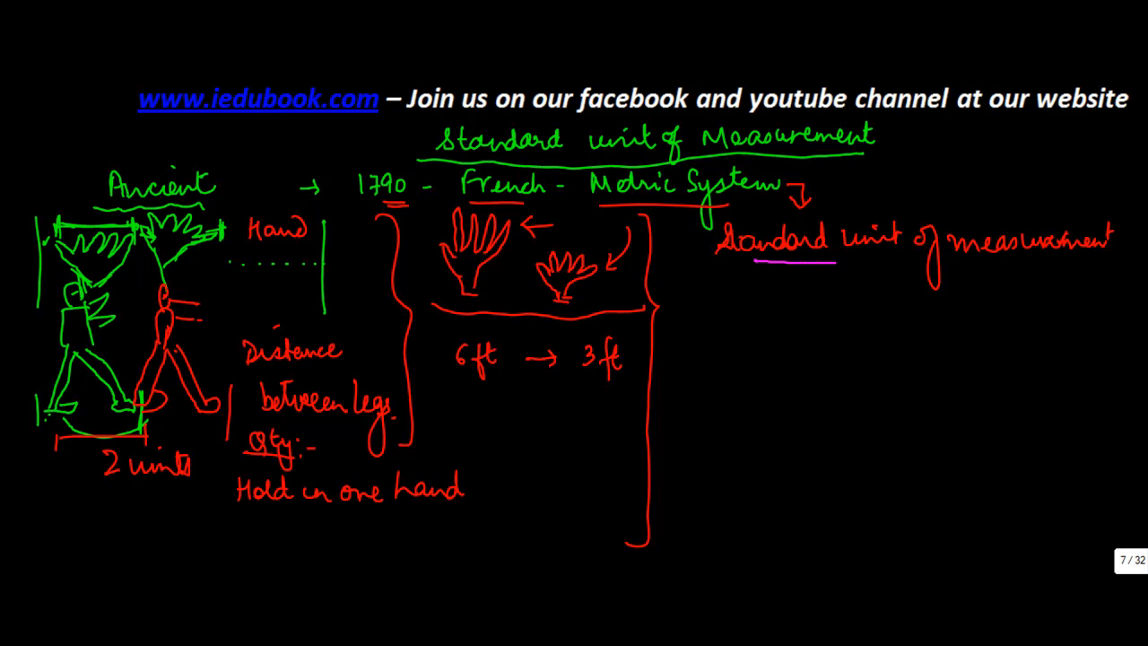
left_click_drag(772, 265, 811, 287)
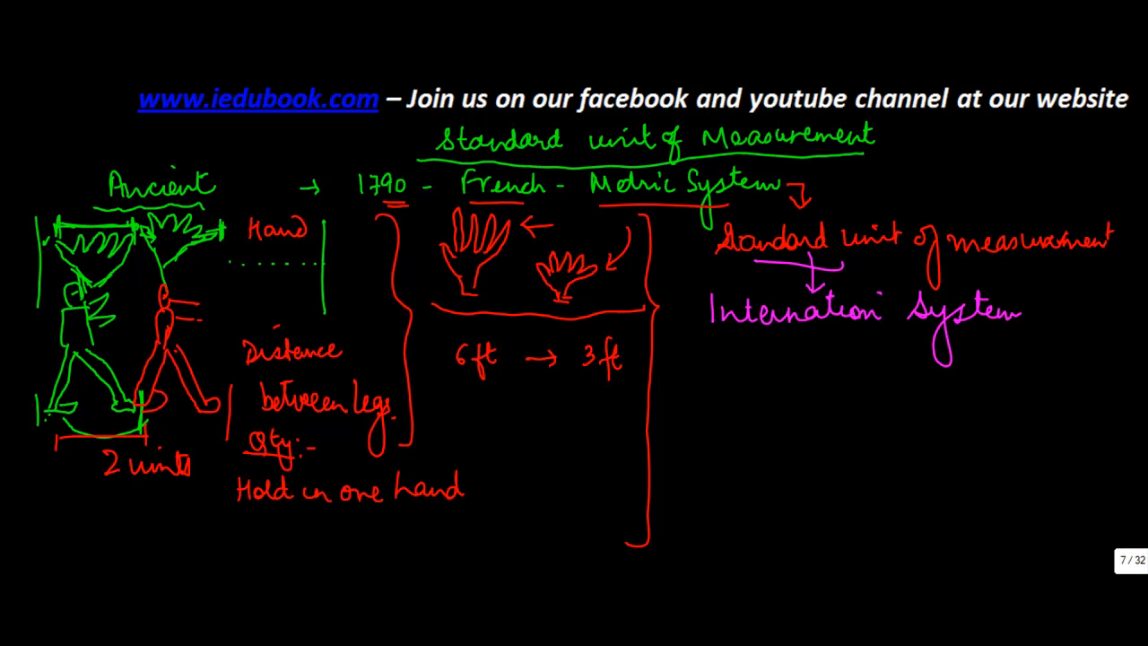
Write 'of Unit (SI units)' with an arrow in pink, then begin 'length – Metres'
type("of Un")
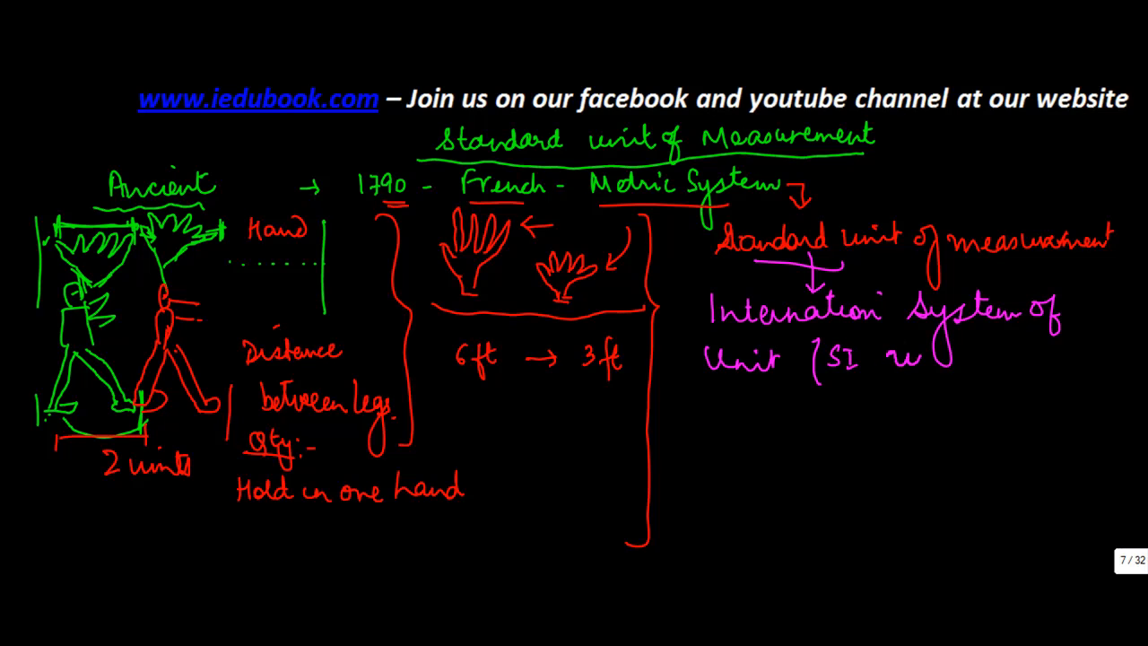
type("units).")
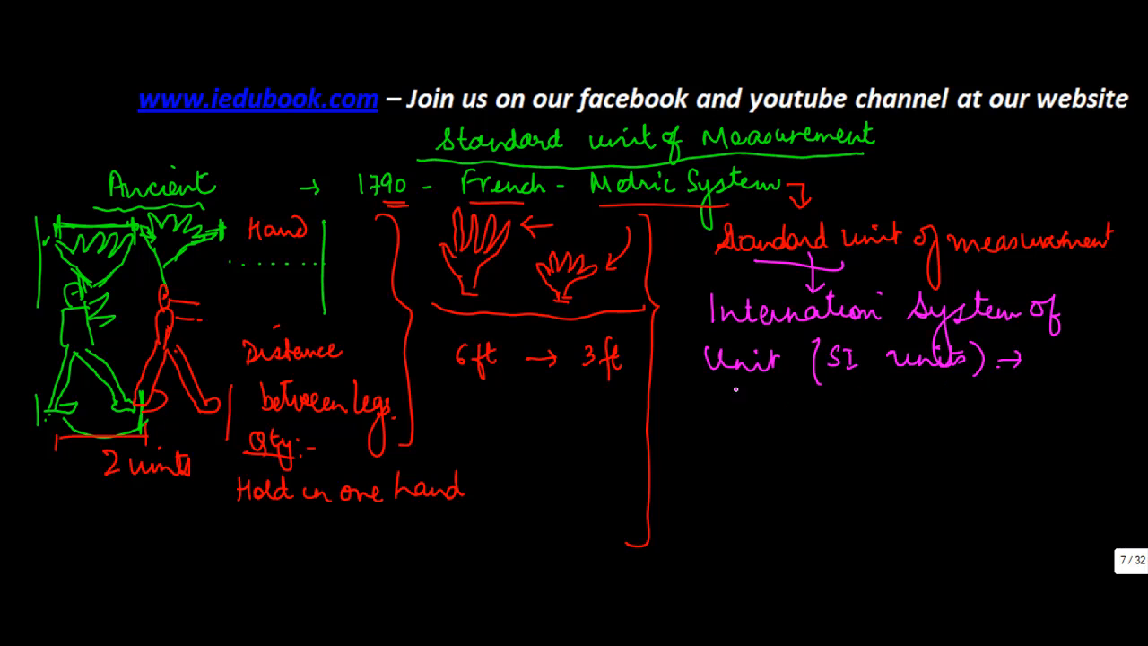
type("length – Metres →")
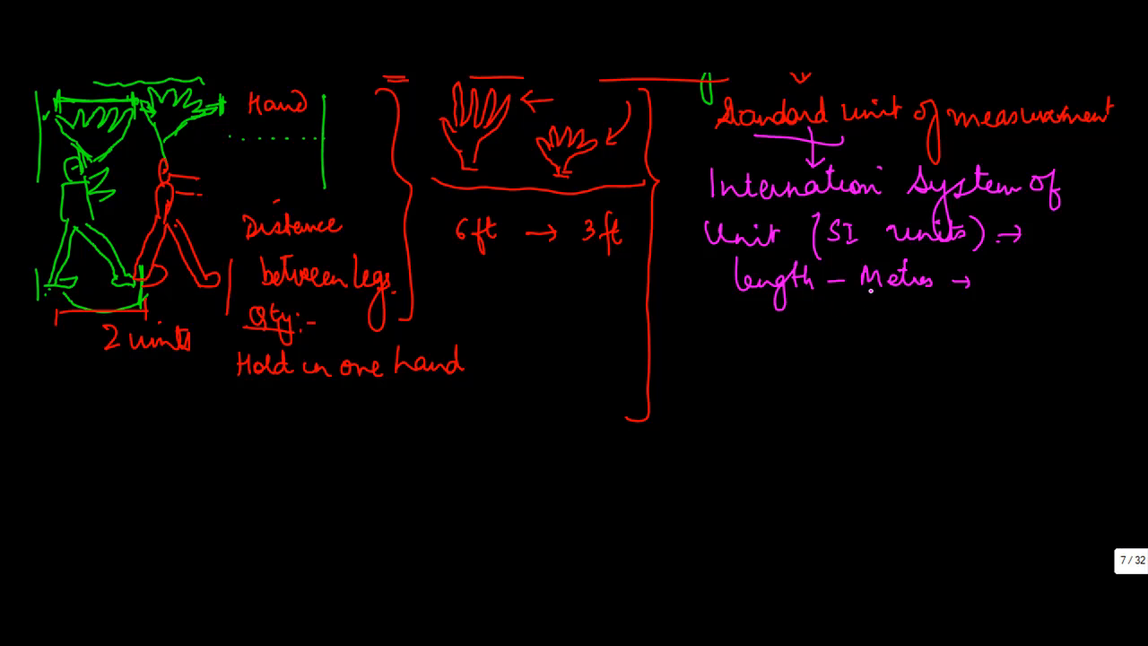
List 'Pencil → cm' and 'Distance → Km', bracketed and arrow-linked to circled Metres
left_click_drag(865, 296, 798, 322)
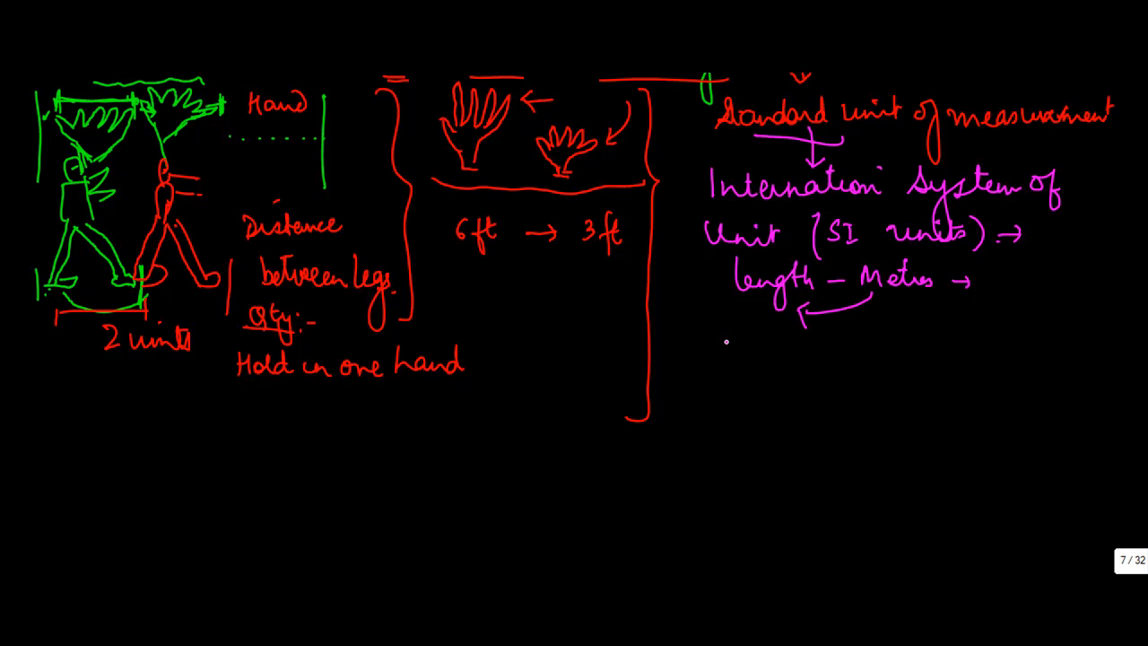
type("β")
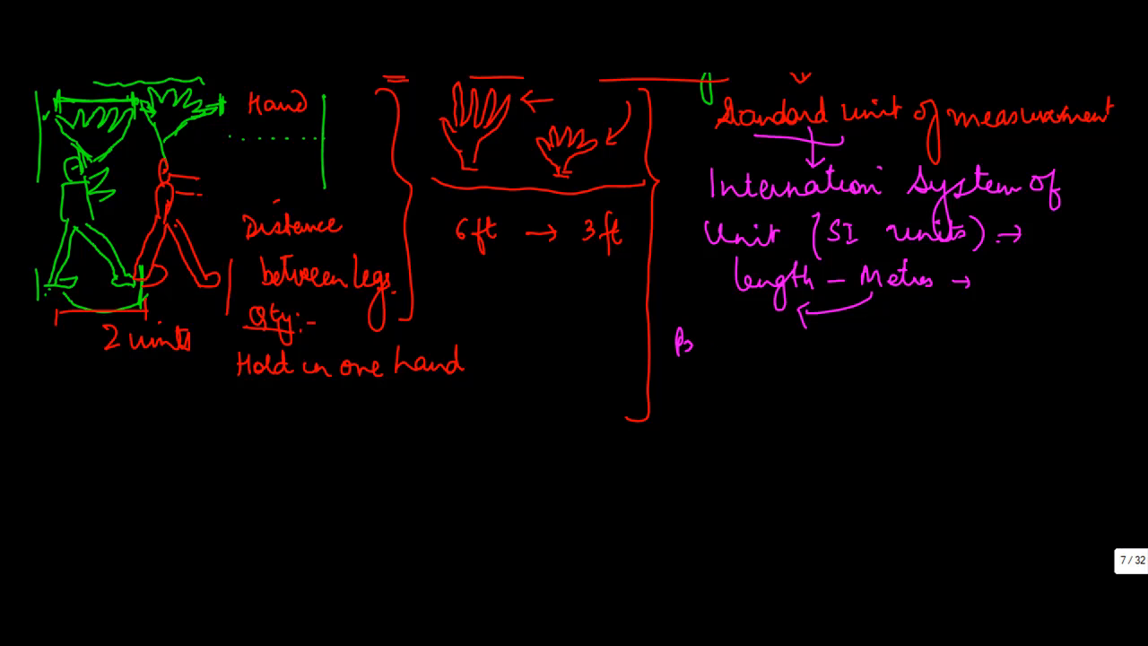
type("Pencil :-")
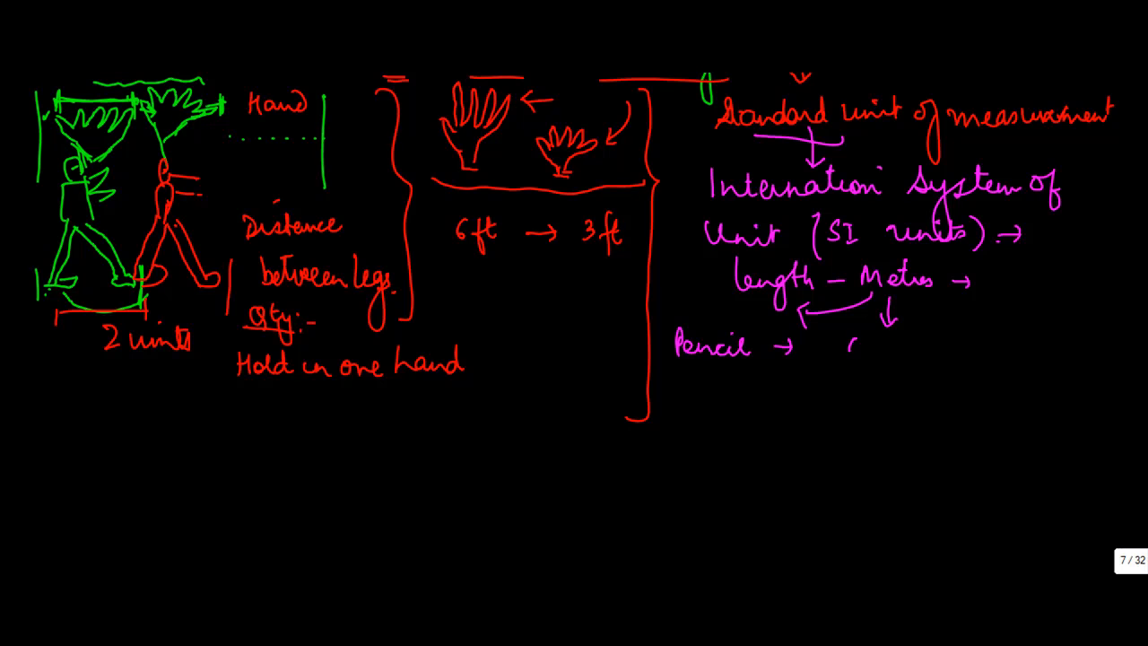
type("Cm")
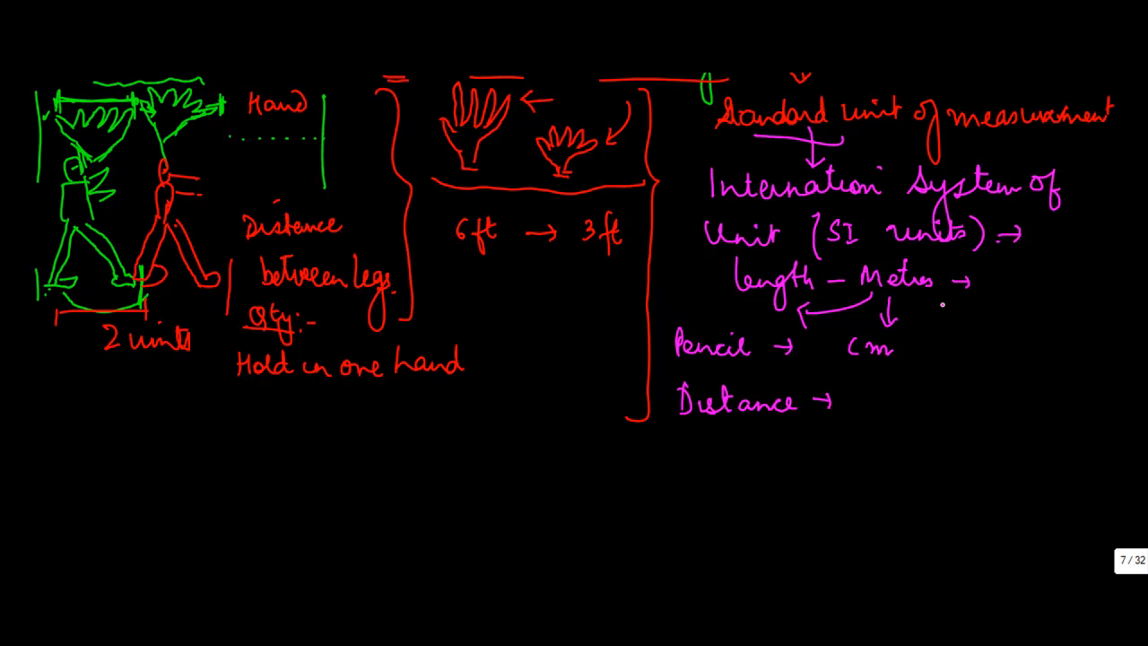
type("Km")
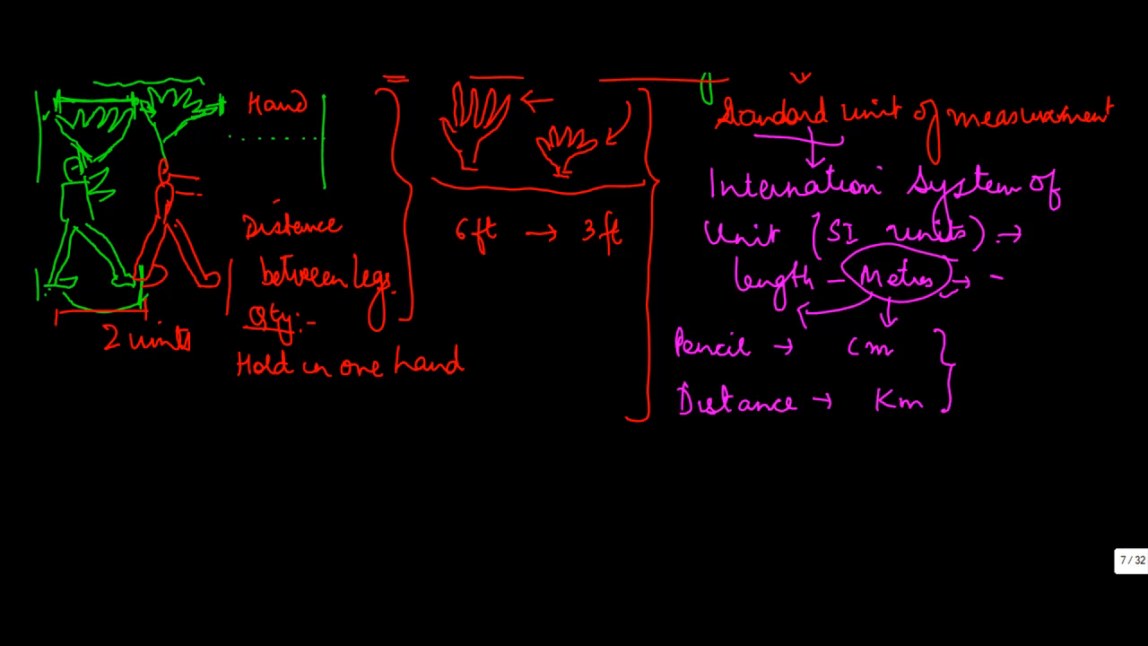
left_click_drag(1014, 278, 978, 394)
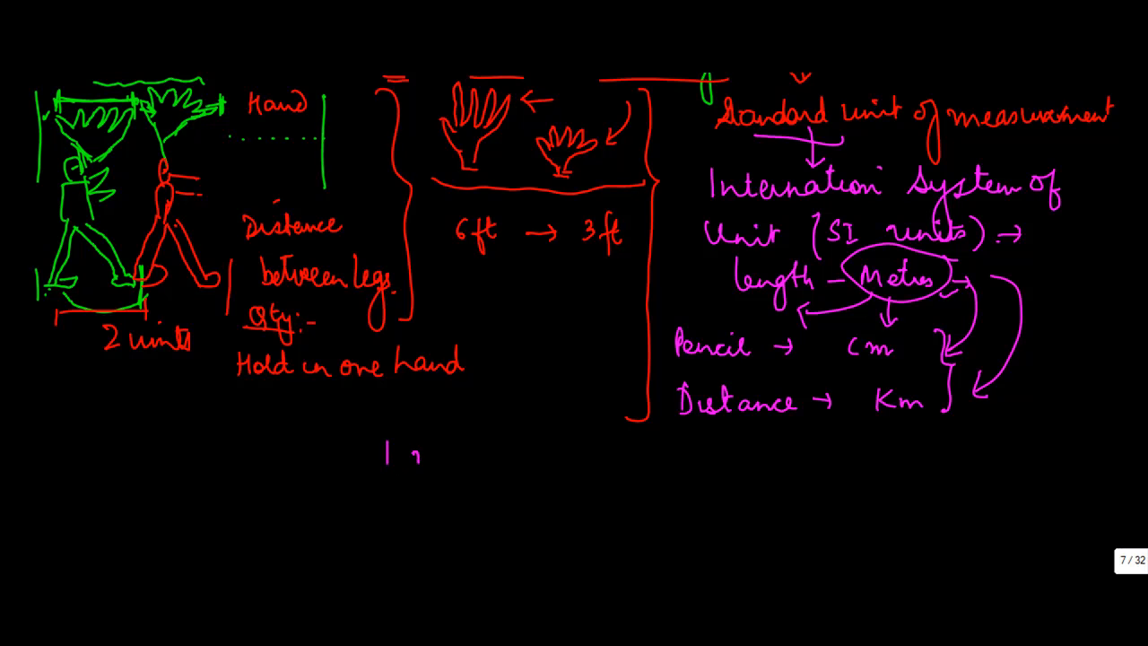
Write '1 metre = 100 cm (centimetre)' below the notes
type("metre")
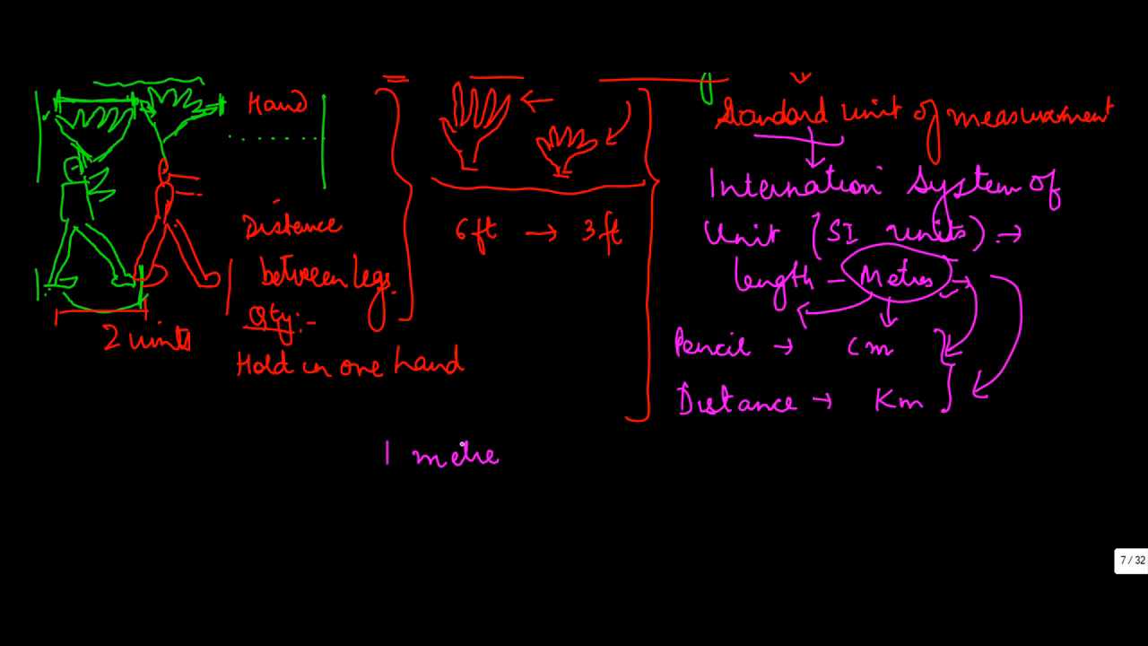
type("= 100")
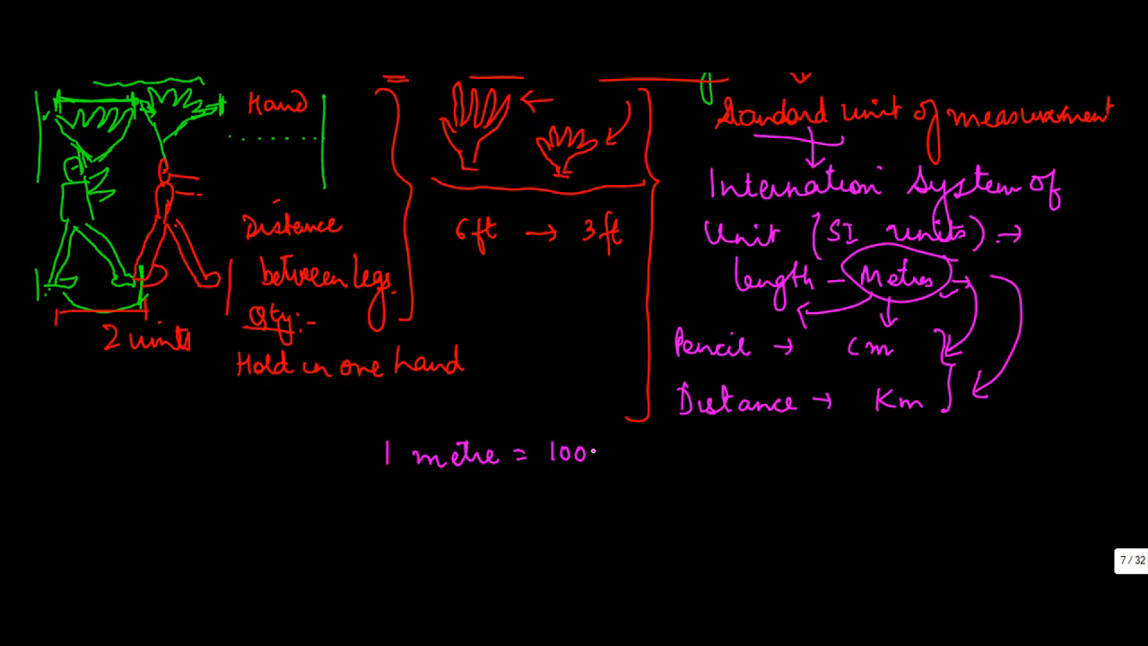
type("cm")
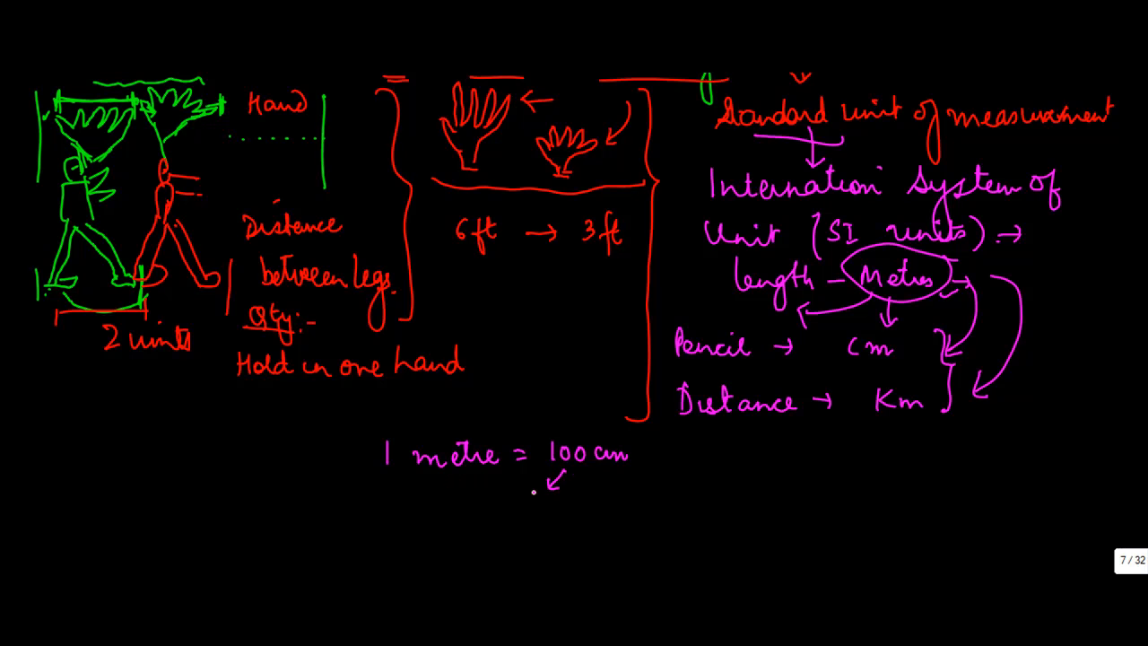
type("1cm = 10 mm")
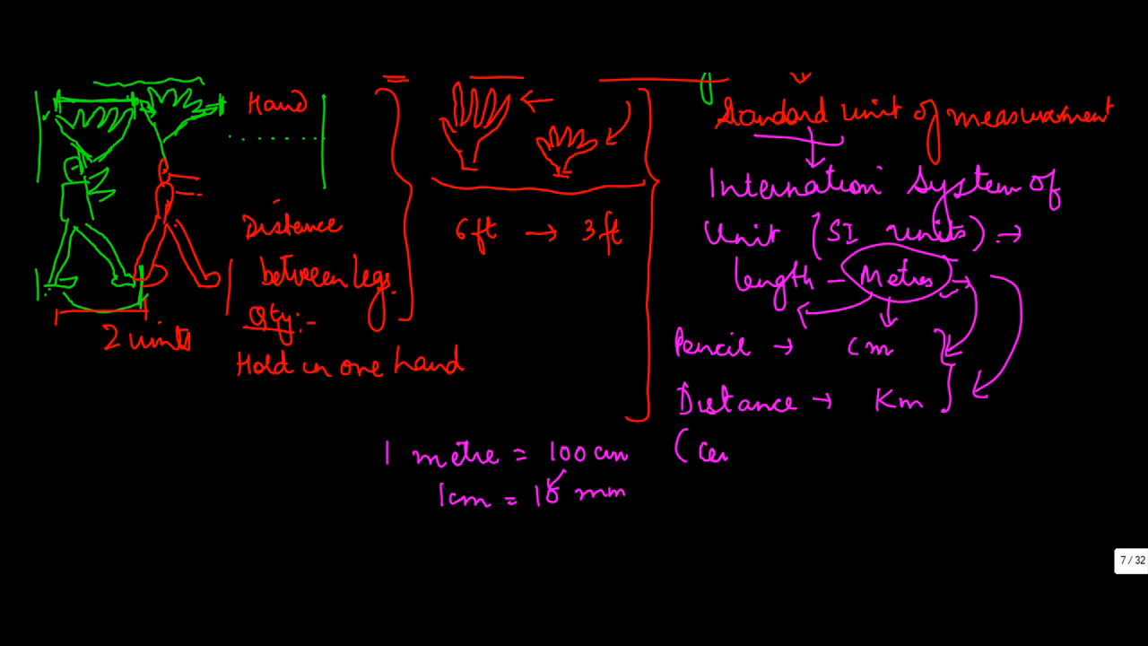
type("Centimetr")
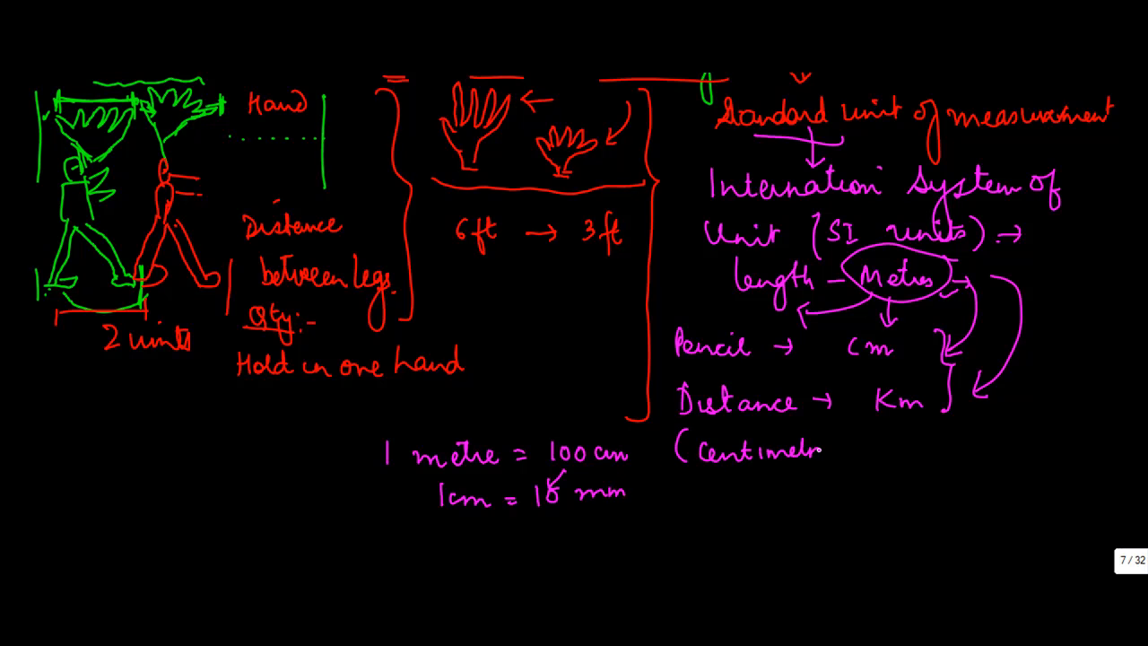
type("(Centimetre)")
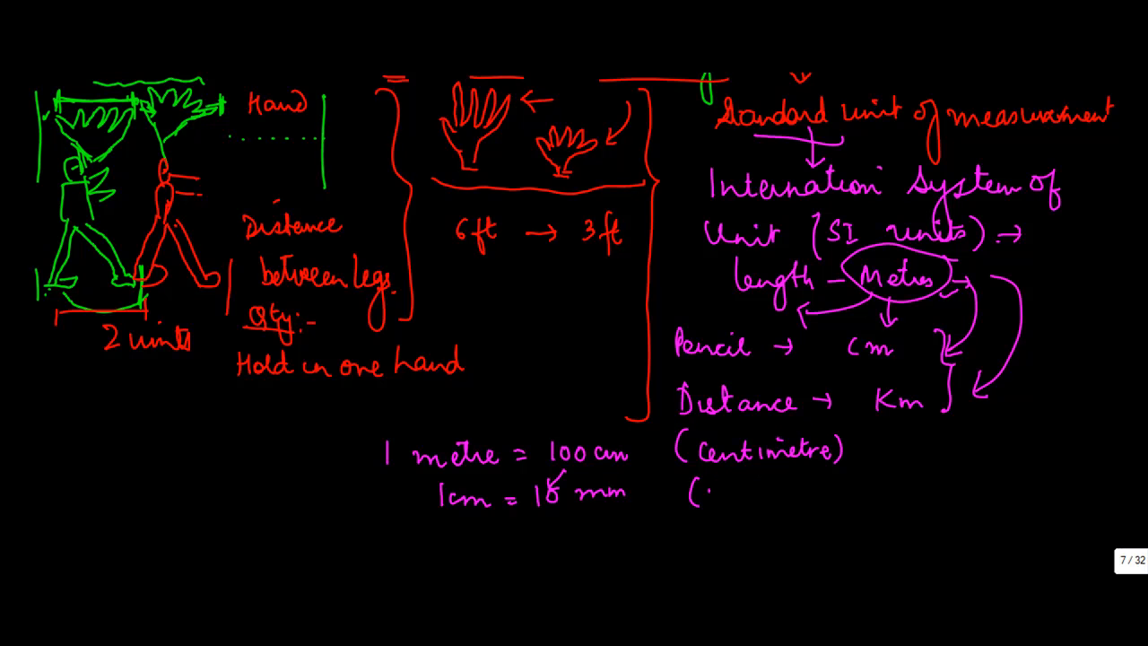
Add '1cm = 10 mm (milimetre)' and '1 Km = 1000 metres' beneath it
type("milim")
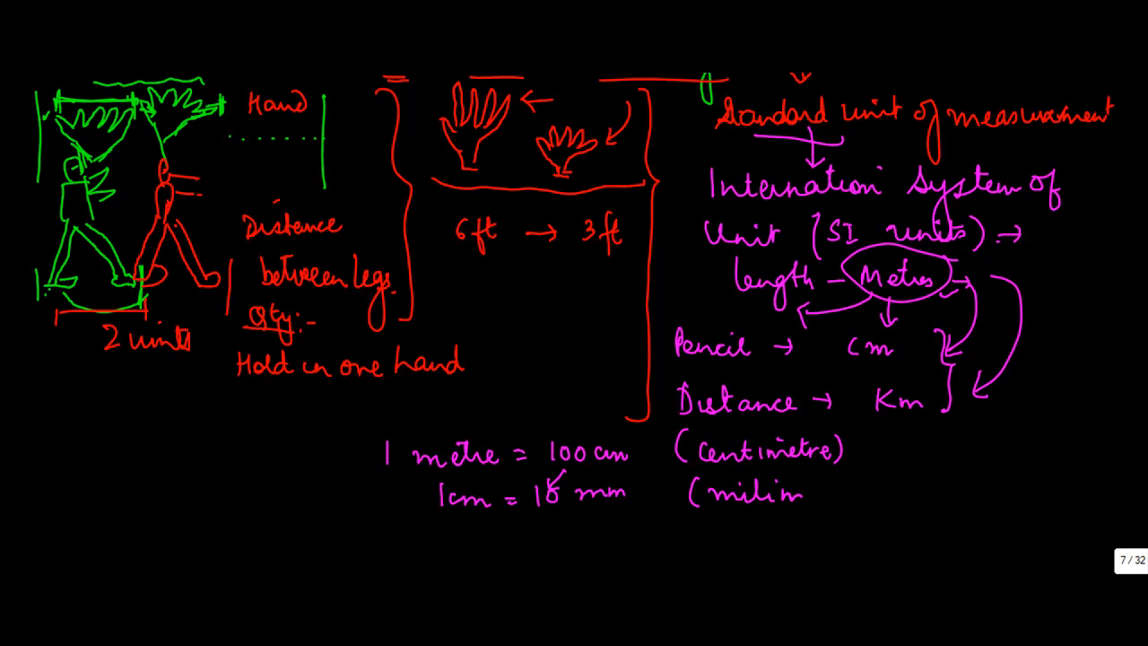
type("etre)")
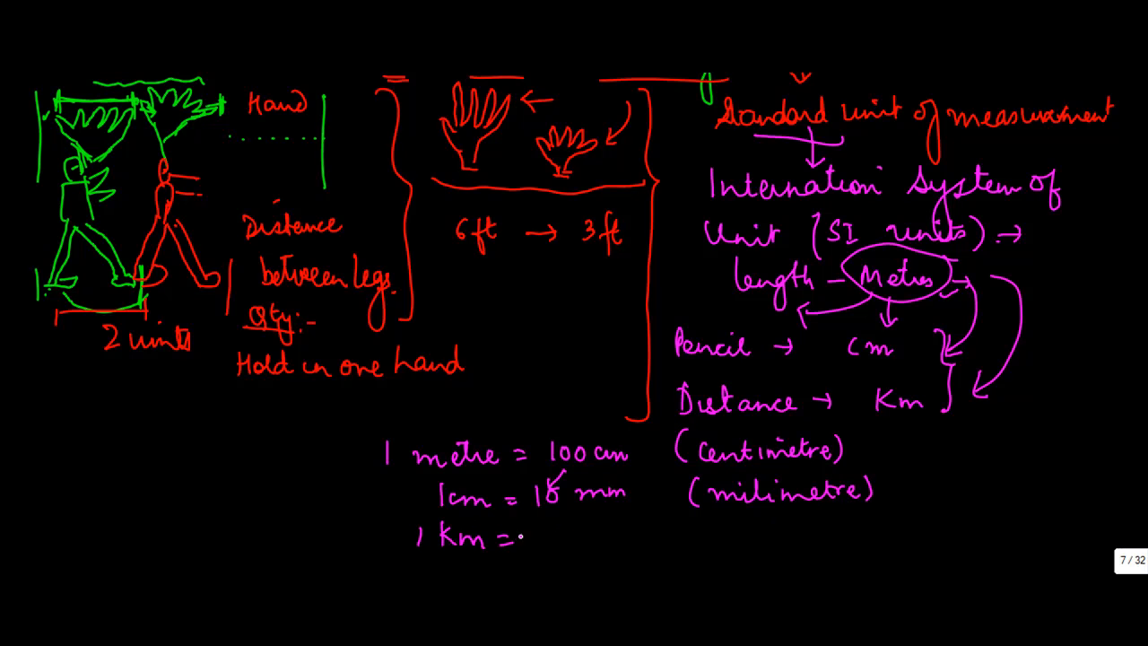
type("1000 m")
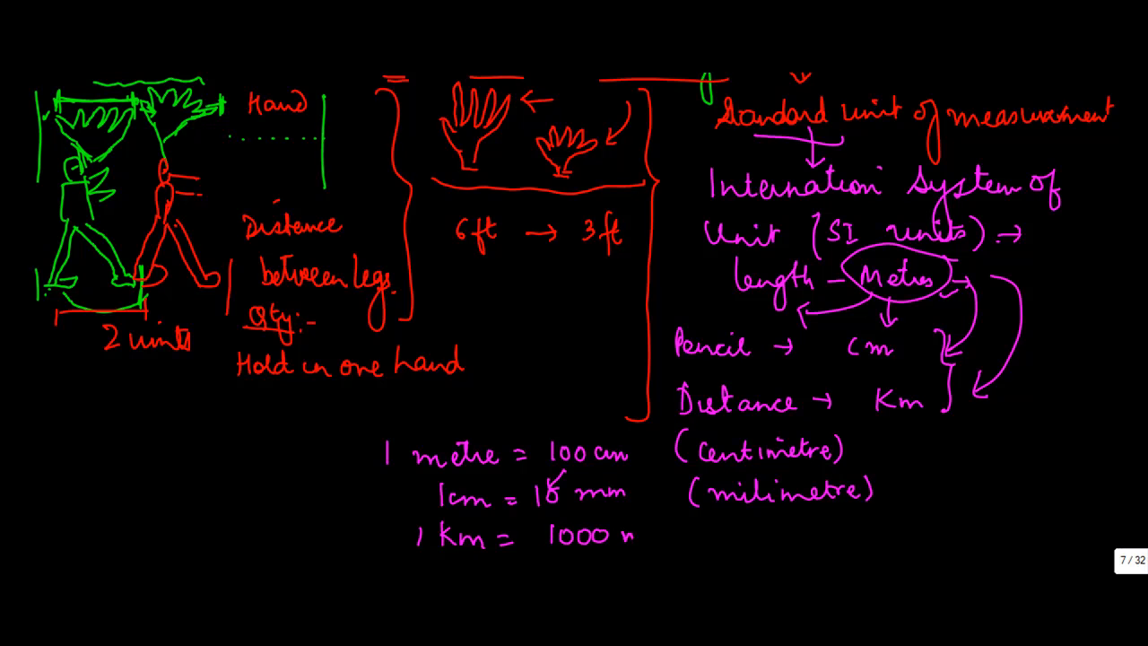
type("metres")
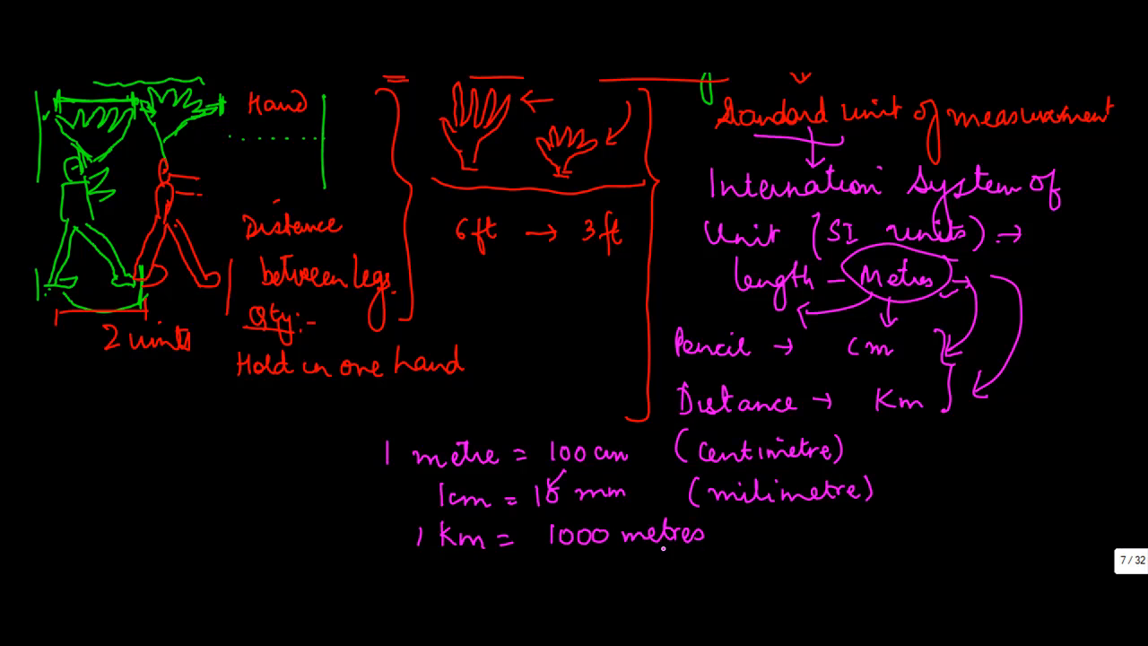
Brace the conversions, then label 'Cloth' and 'Pencil' with arrows to the metre and cm lines
left_click_drag(372, 426, 372, 561)
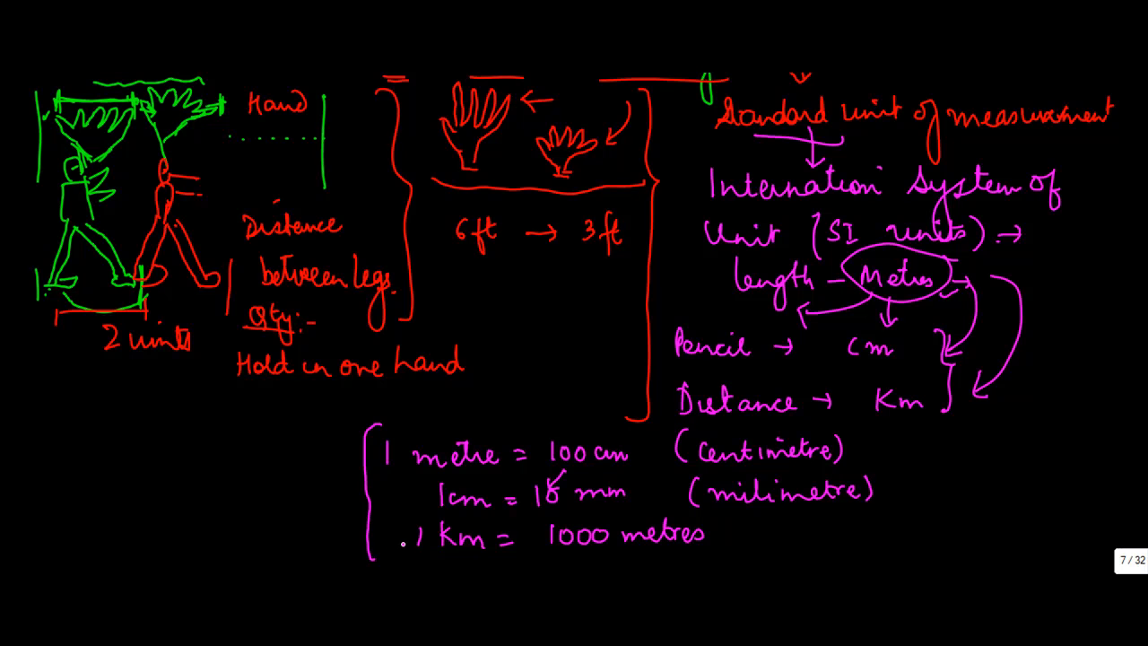
left_click_drag(358, 457, 305, 458)
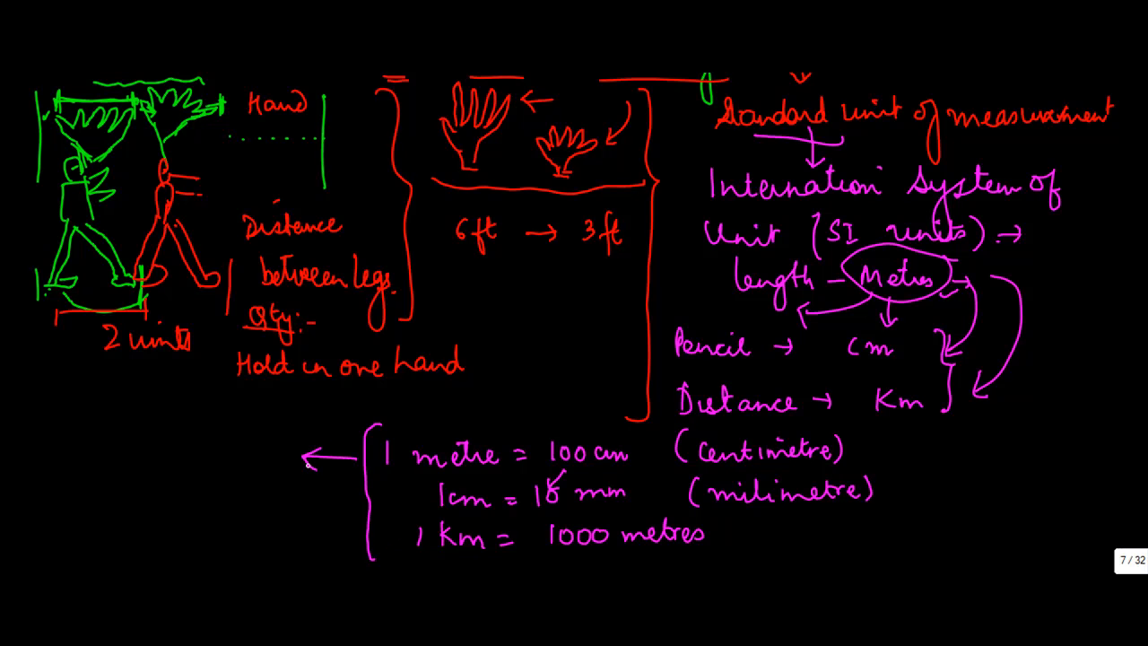
type("Cloth")
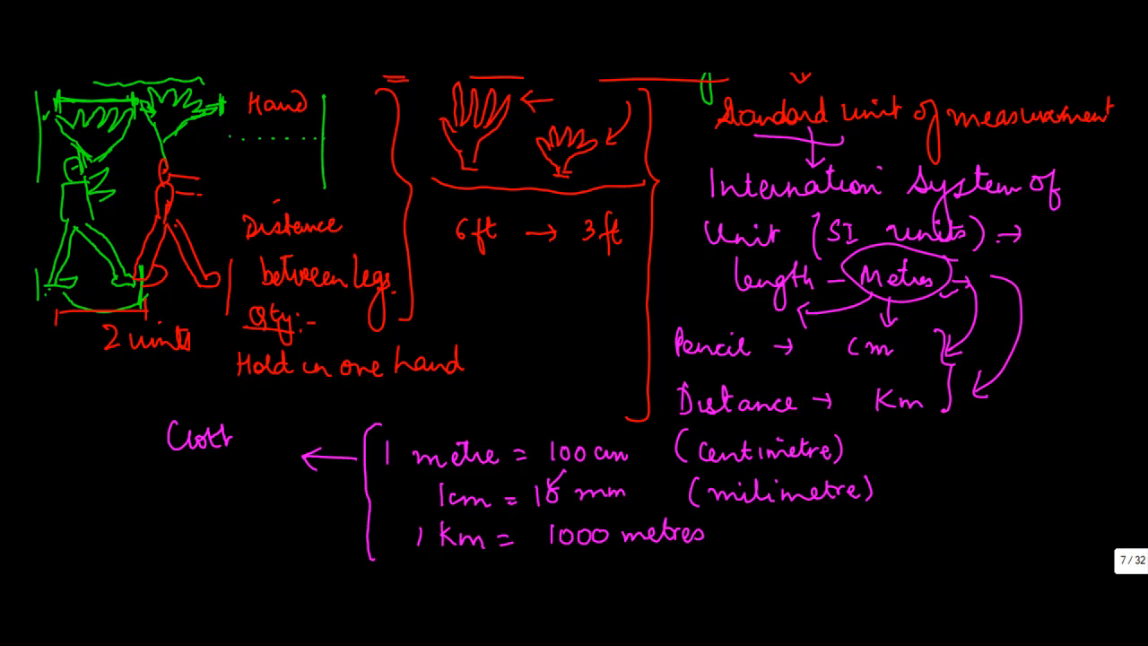
left_click_drag(260, 431, 422, 426)
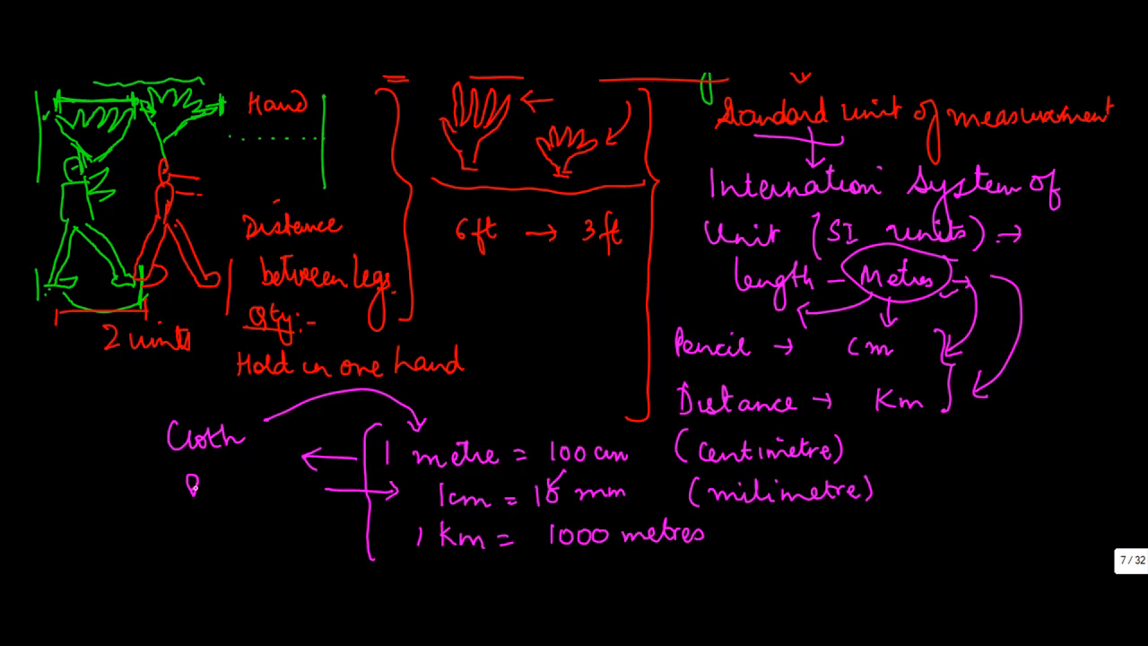
type("Pencil")
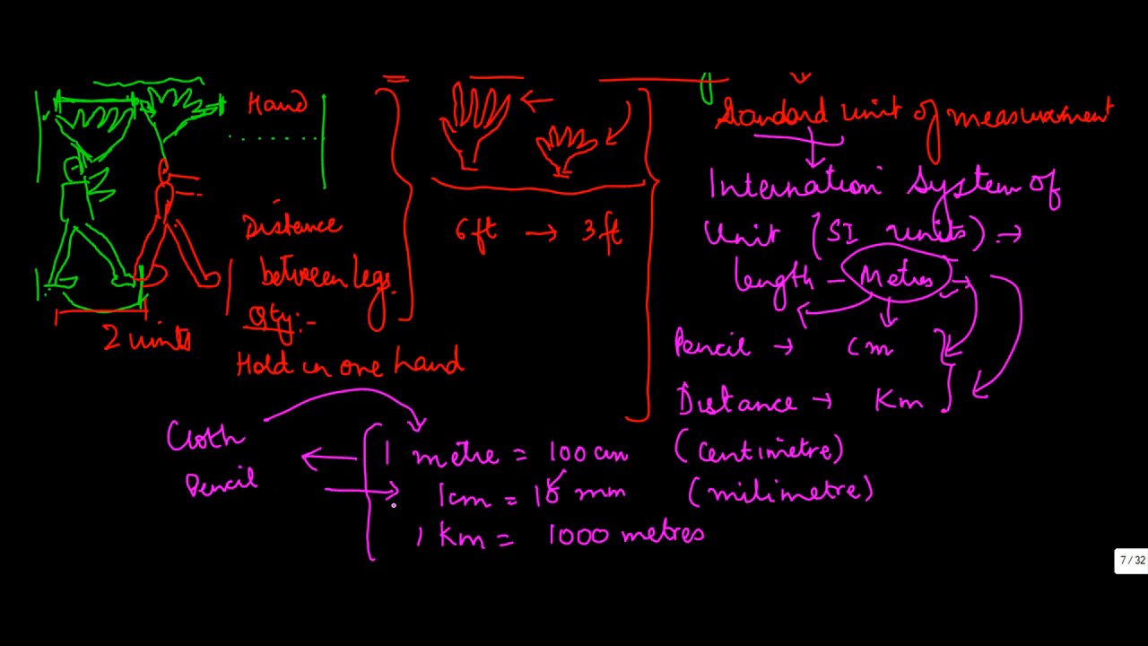
mouse_move(303, 536)
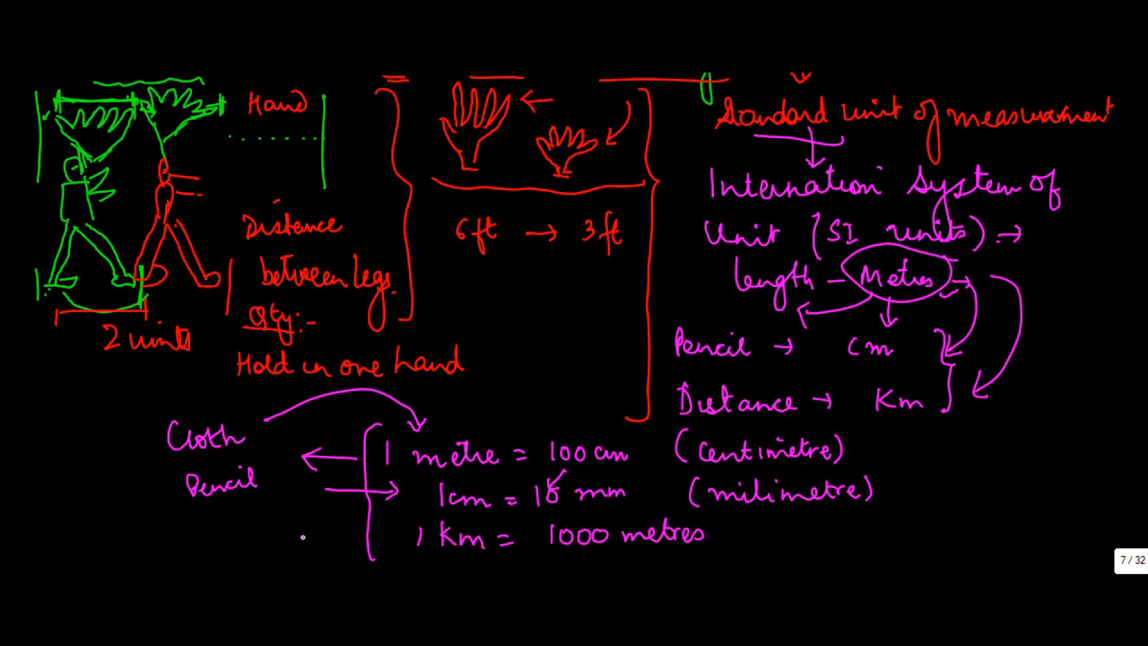